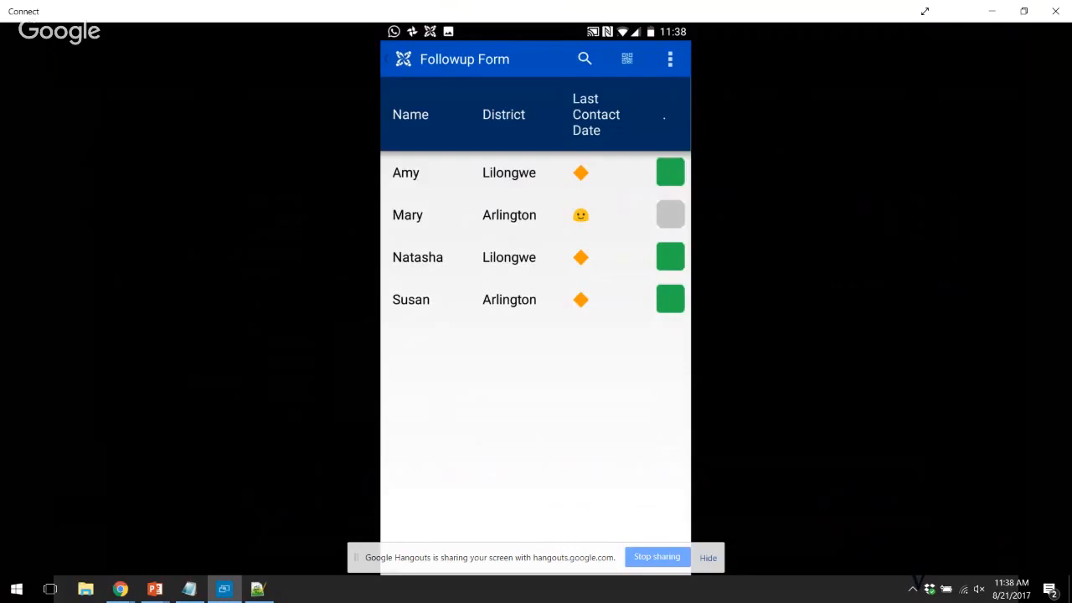
Keep the last_contact_date column of the Follow Up Forms case list formatted as Date
key(alt+tab)
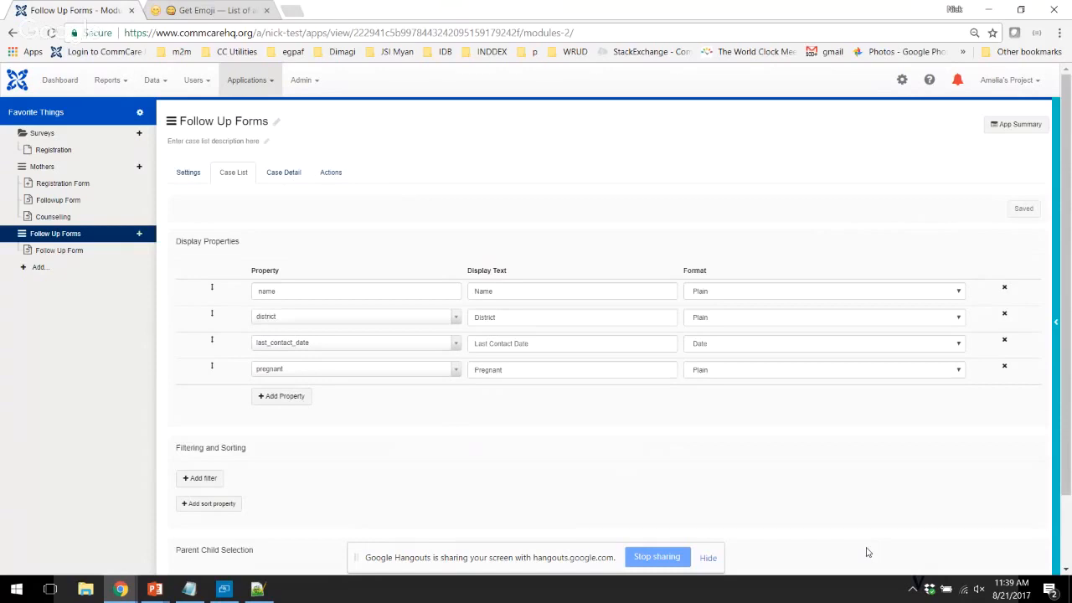
mouse_move(820, 344)
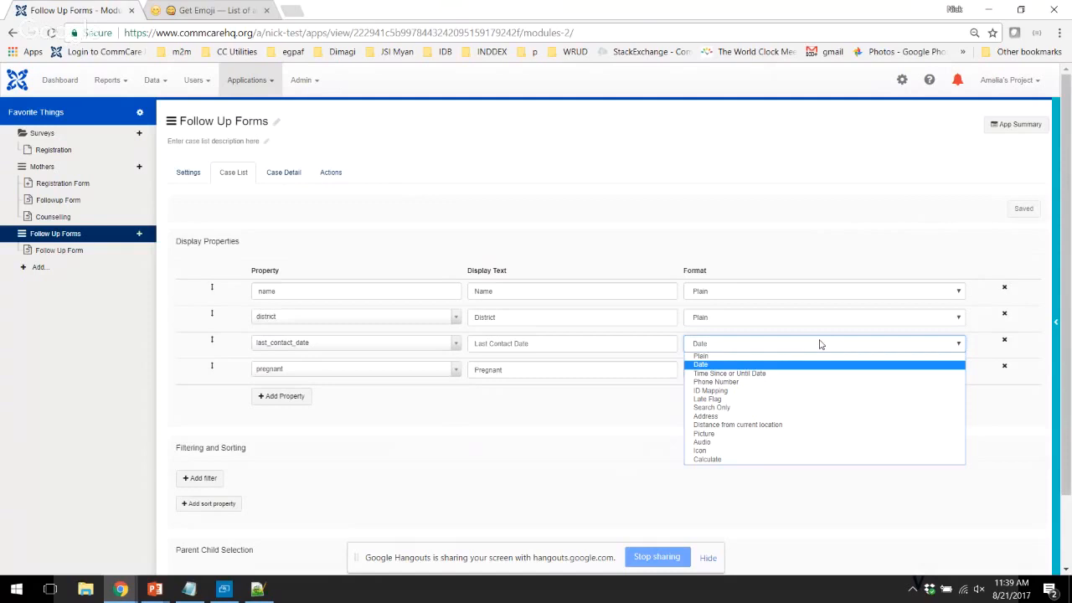
click(700, 364)
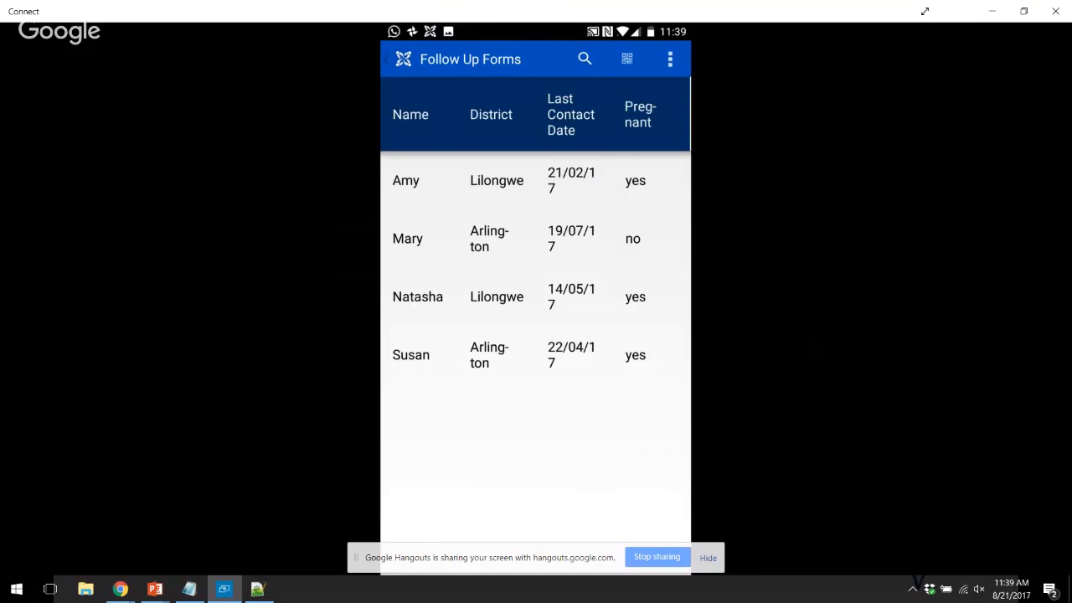
Return from the Connect phone mirror to the case list configuration in CommCare HQ
key(alt+tab)
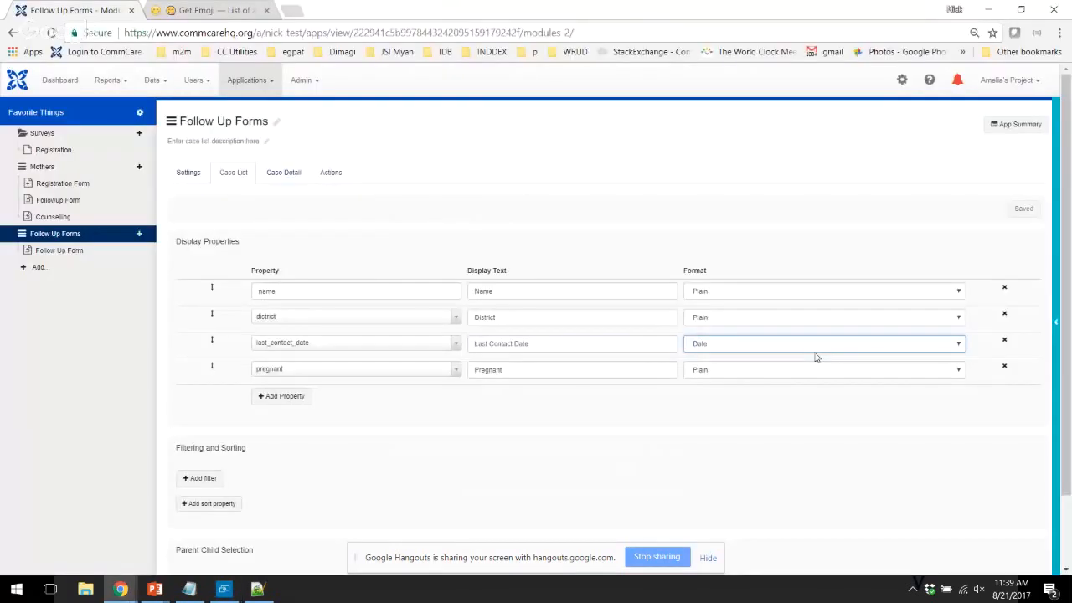
Set the pregnant column's format to Icon and bring up its icon mapping
click(823, 370)
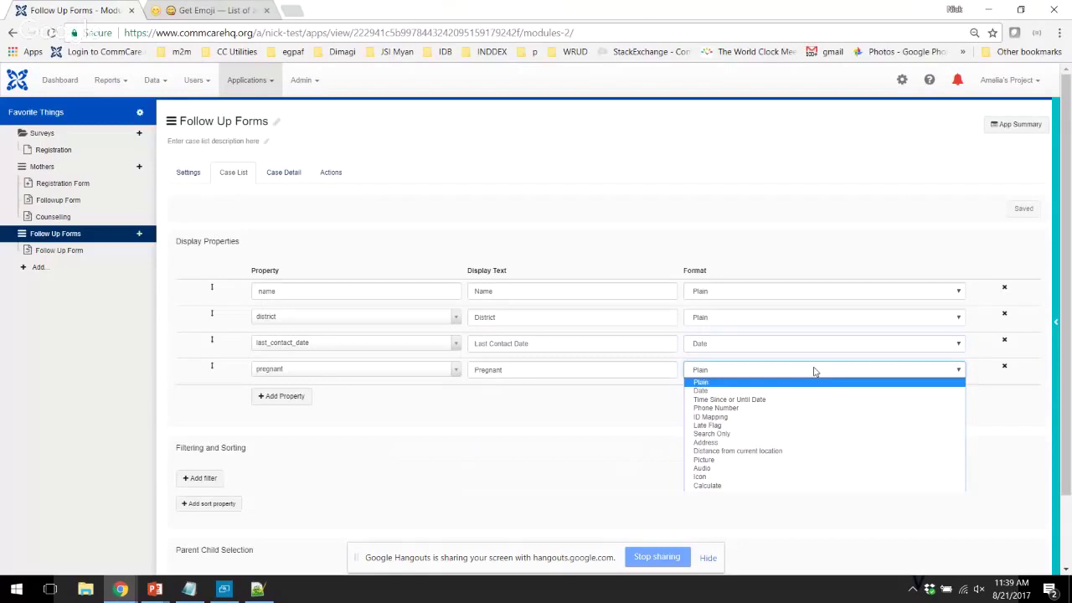
mouse_move(753, 478)
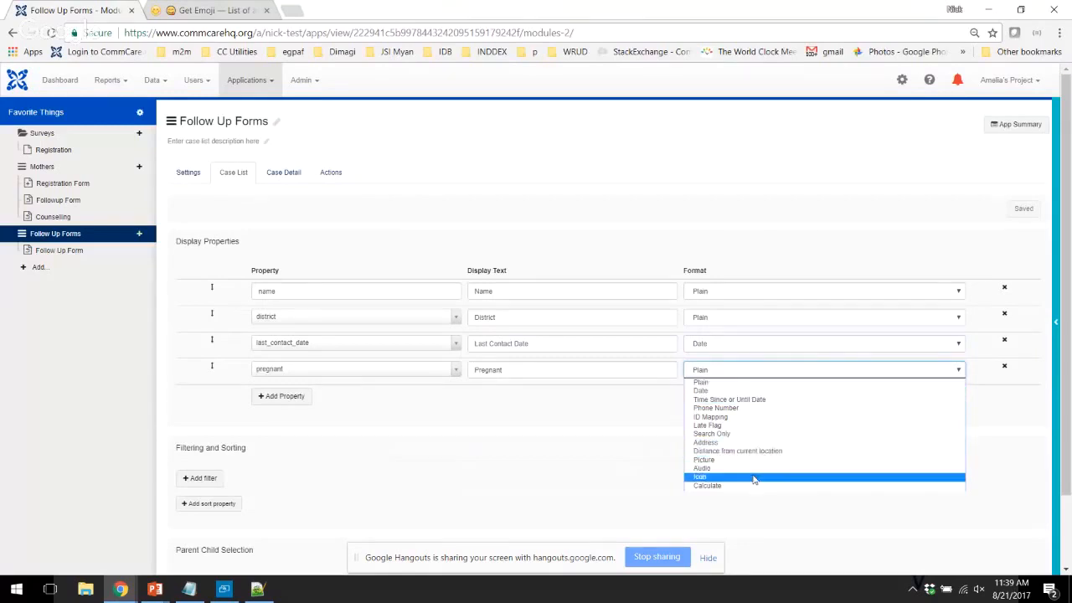
mouse_move(753, 481)
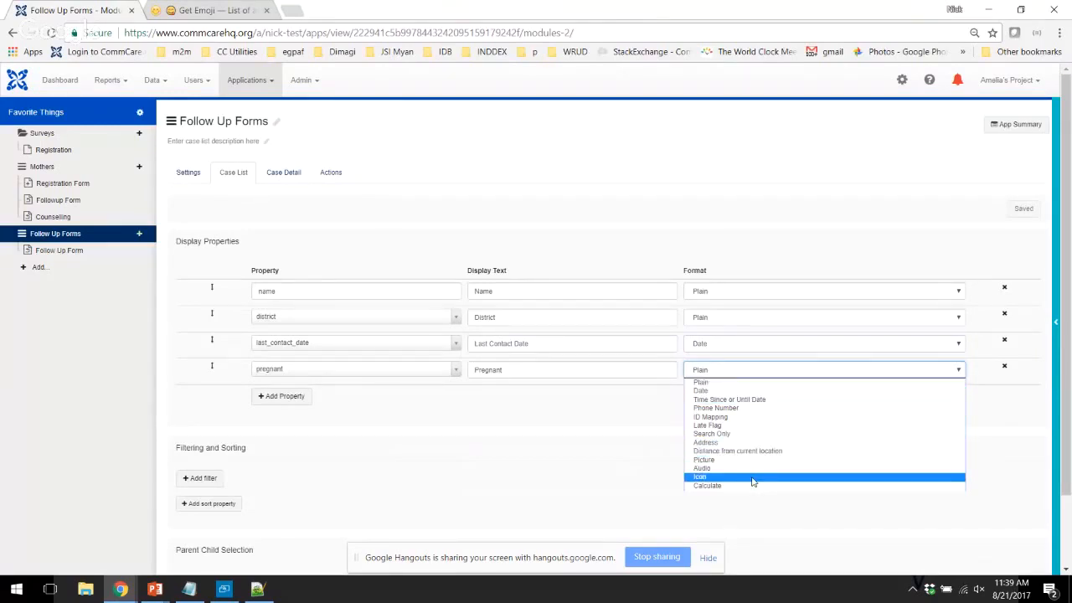
click(700, 477)
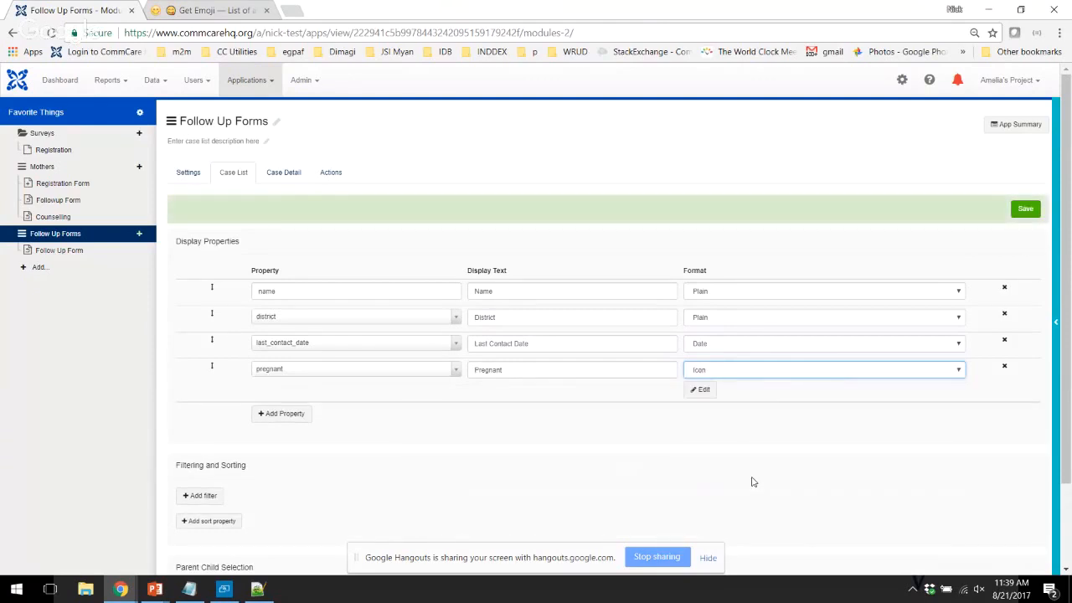
mouse_move(756, 403)
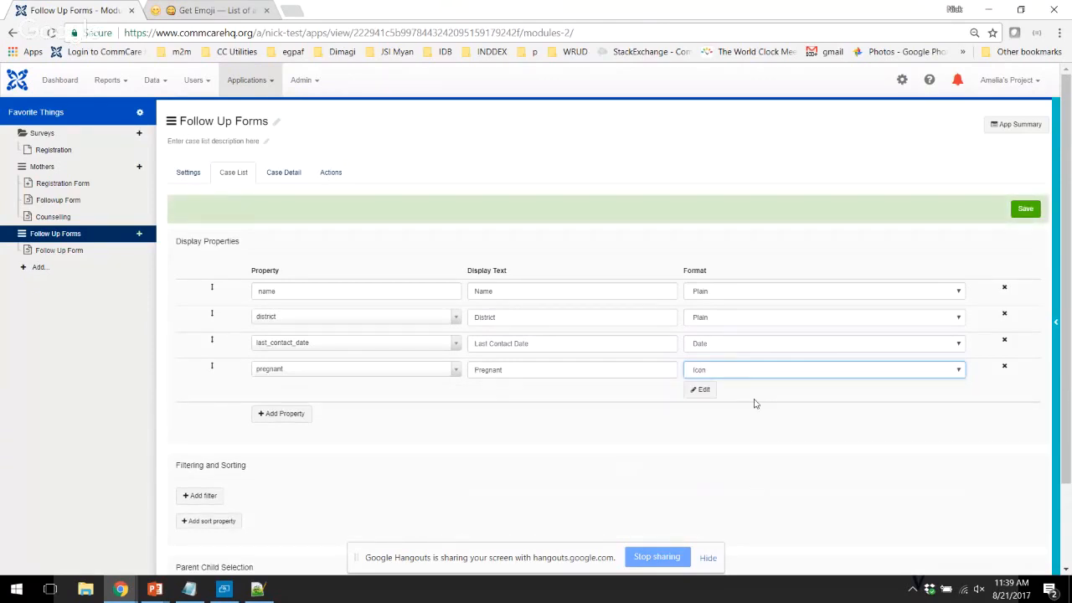
click(699, 389)
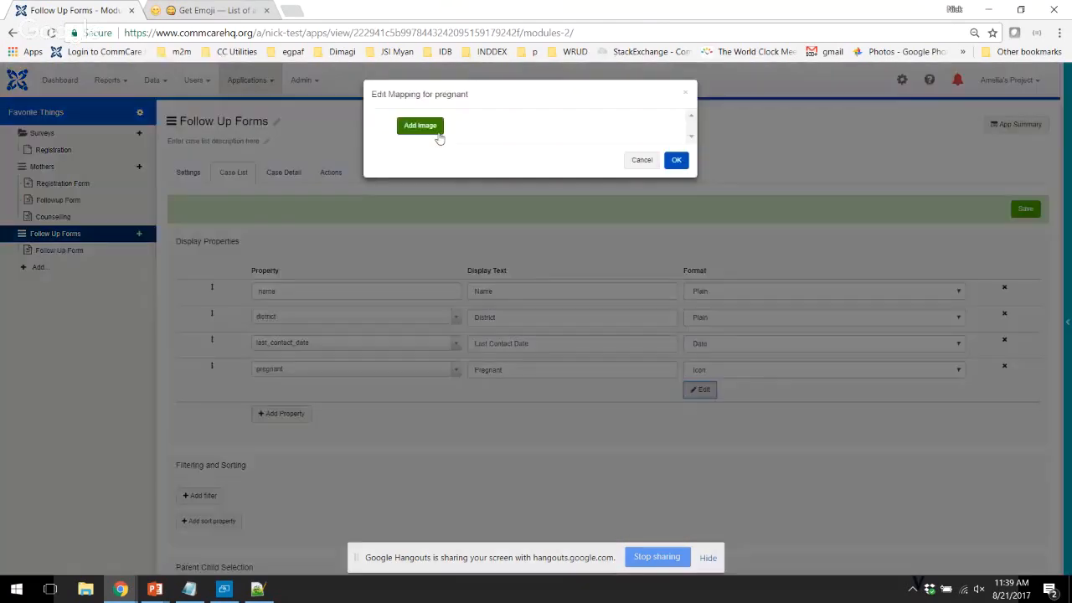
Map the value 'yes' to an uploaded green.png icon
click(419, 126)
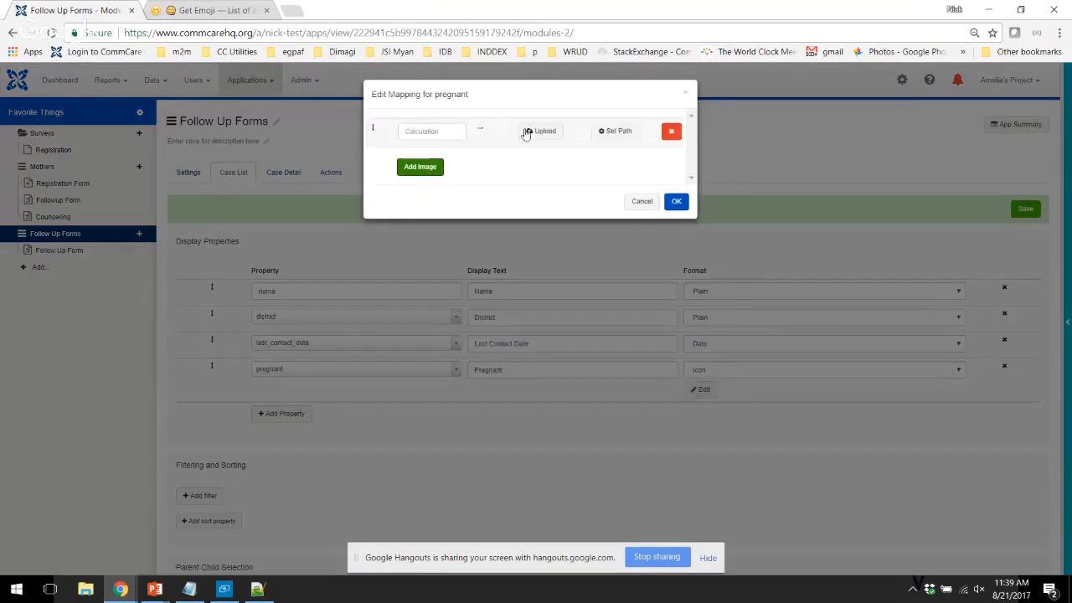
mouse_move(489, 137)
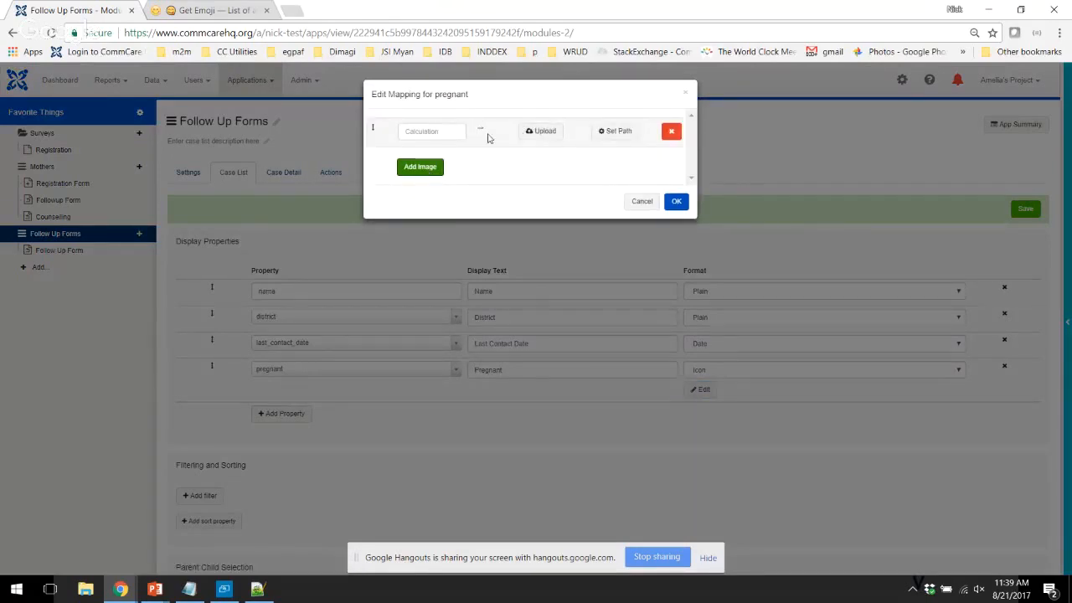
click(431, 131)
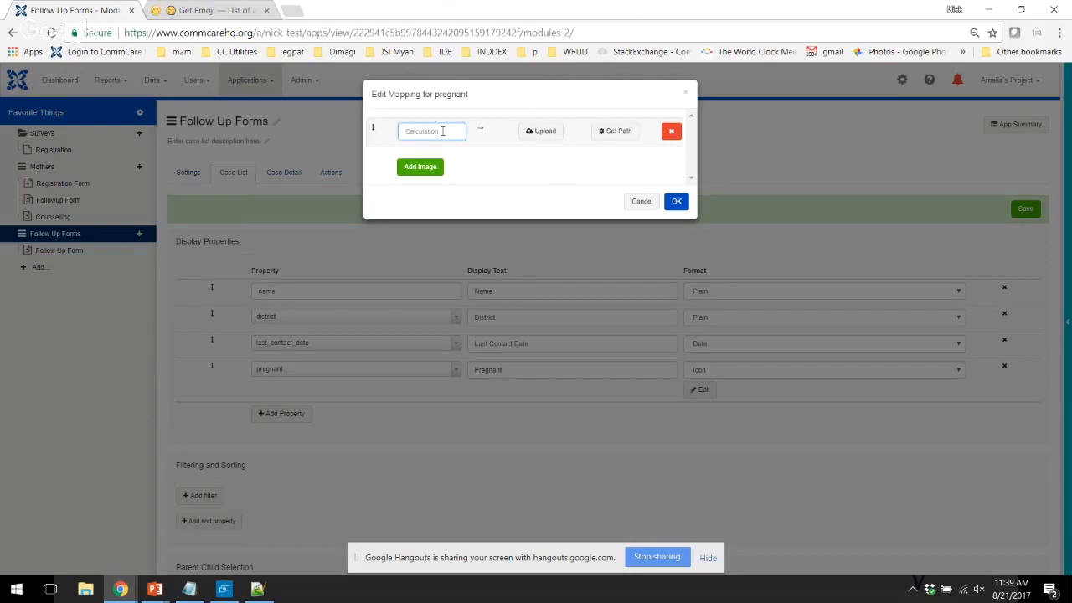
text(yes)
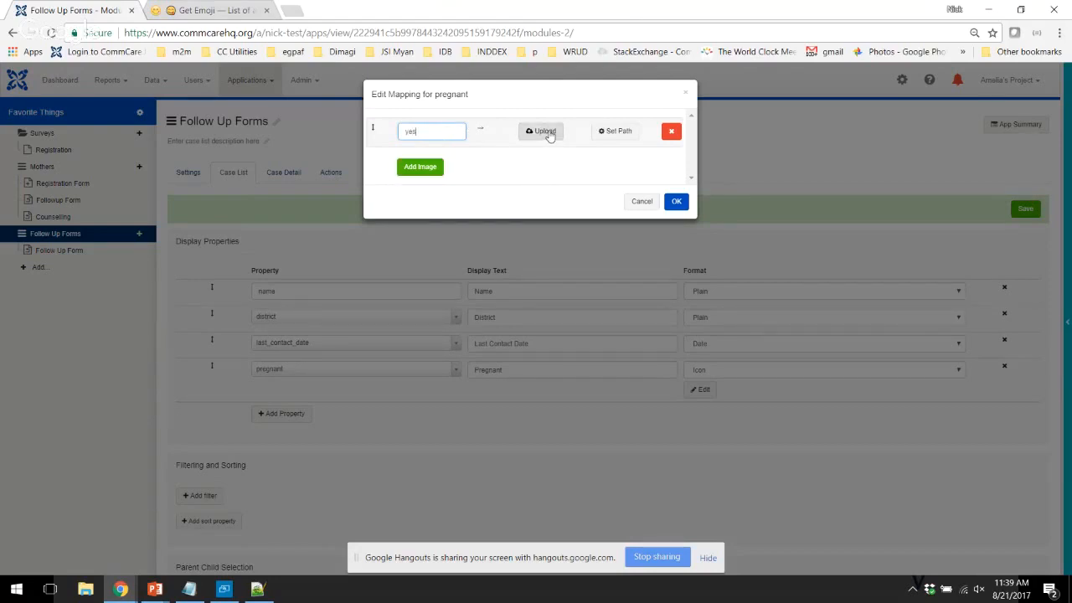
click(540, 132)
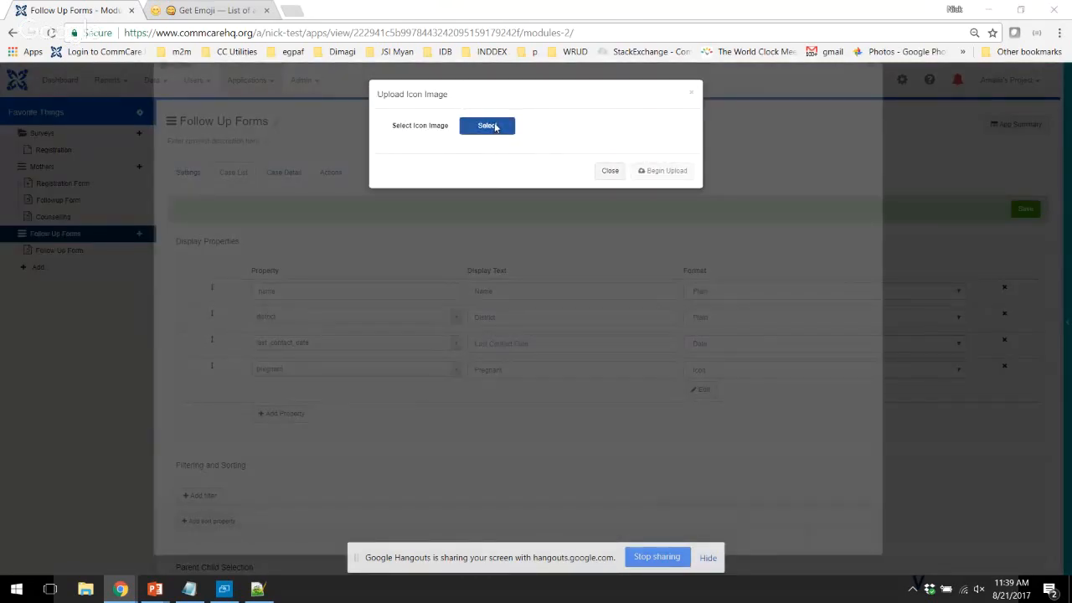
click(486, 125)
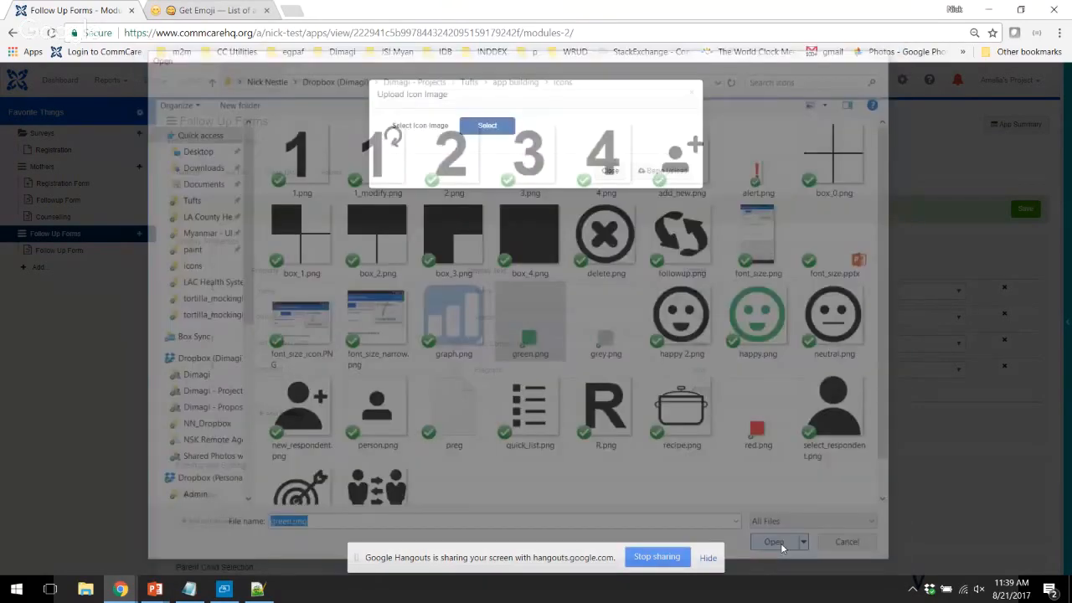
click(774, 542)
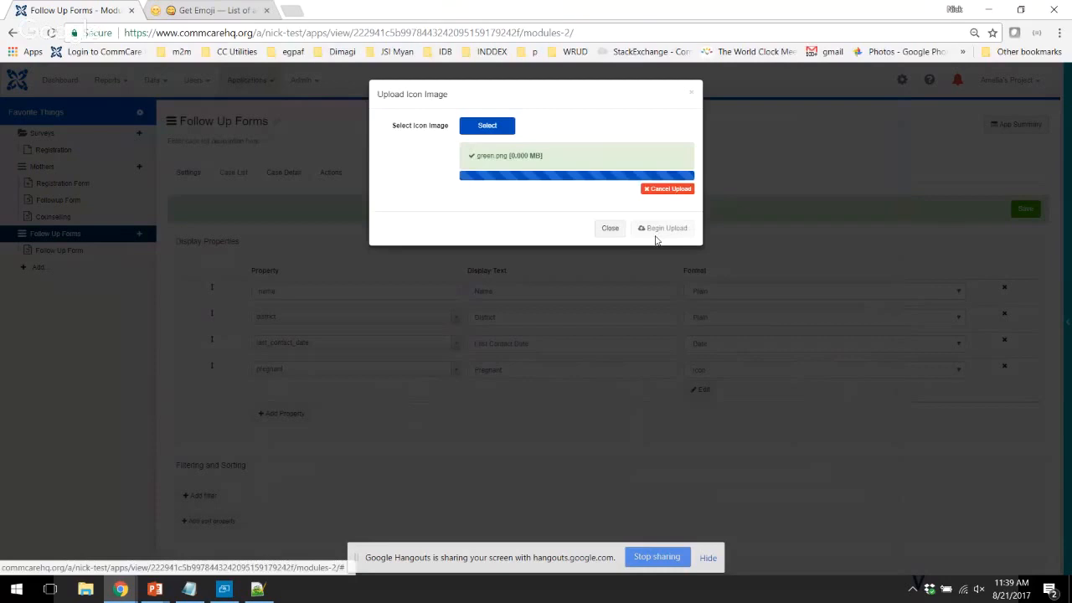
click(662, 228)
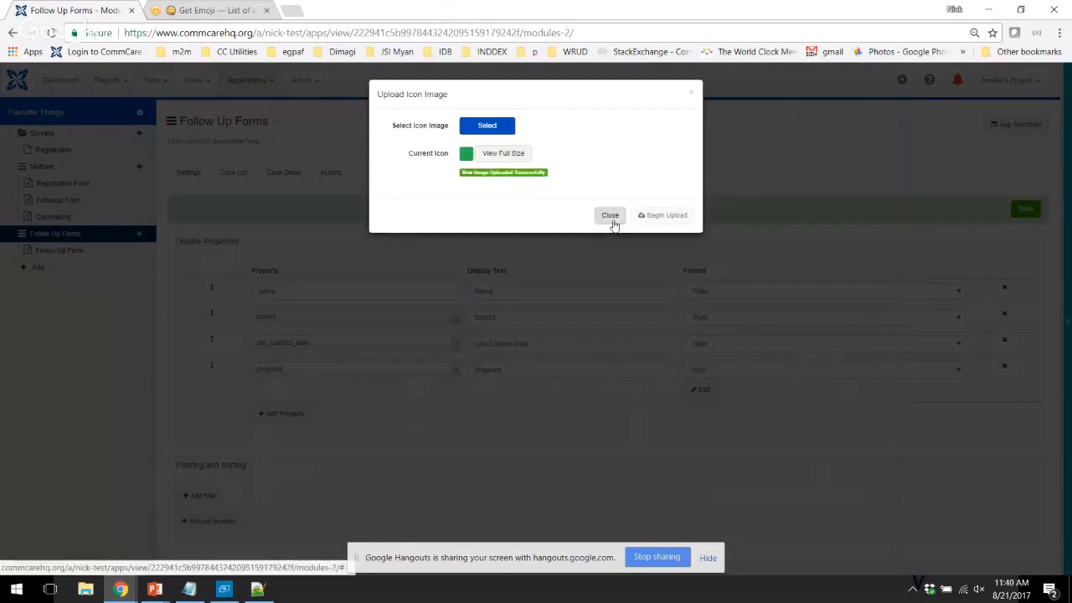
Add a second pregnant mapping value with the grey.png image uploaded
click(609, 215)
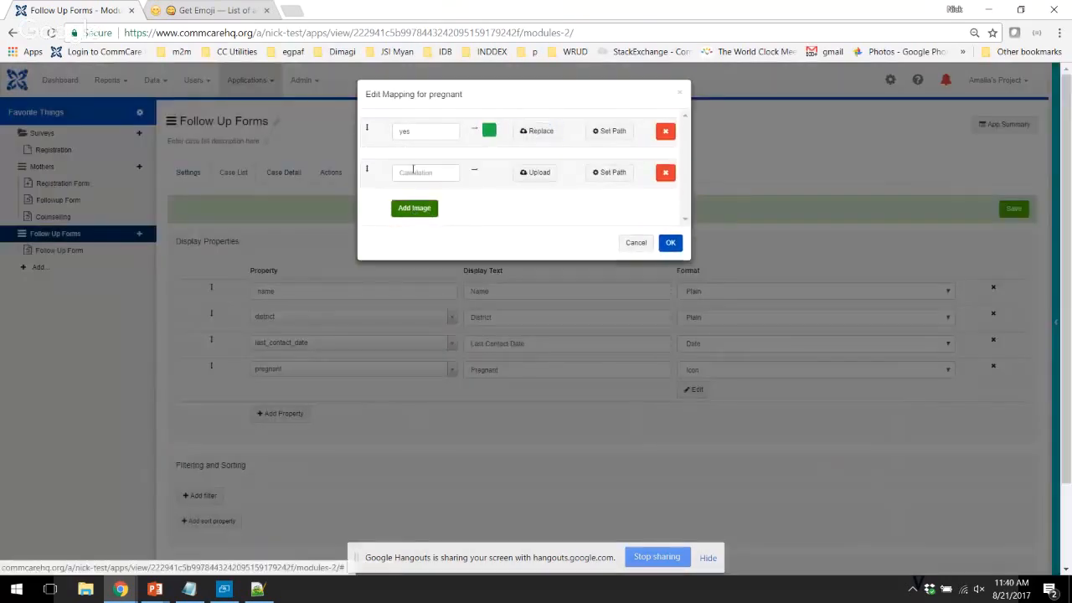
text(nj)
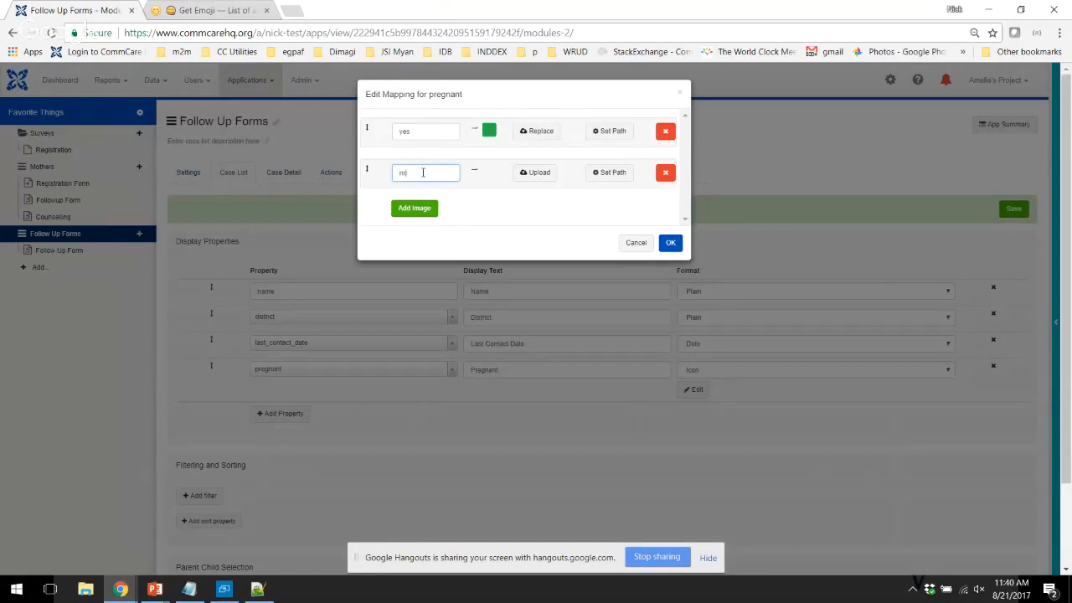
click(534, 172)
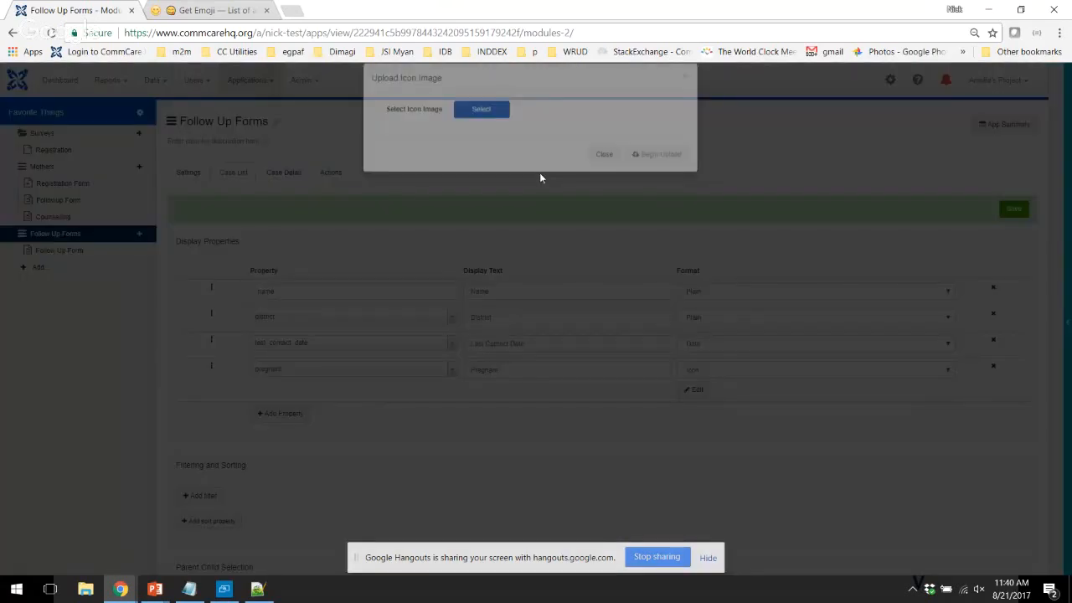
click(481, 109)
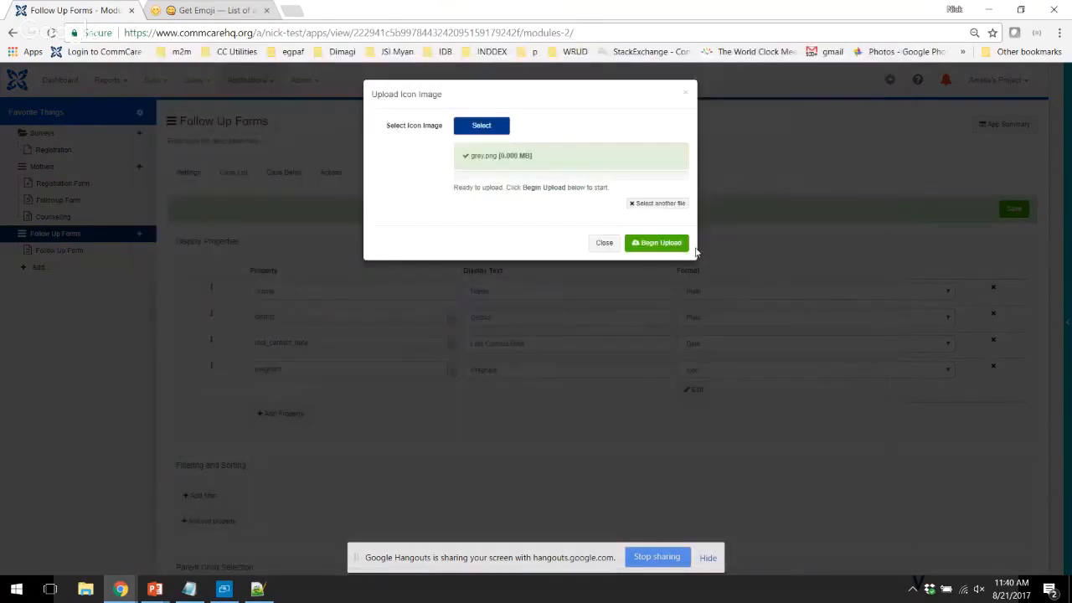
click(657, 242)
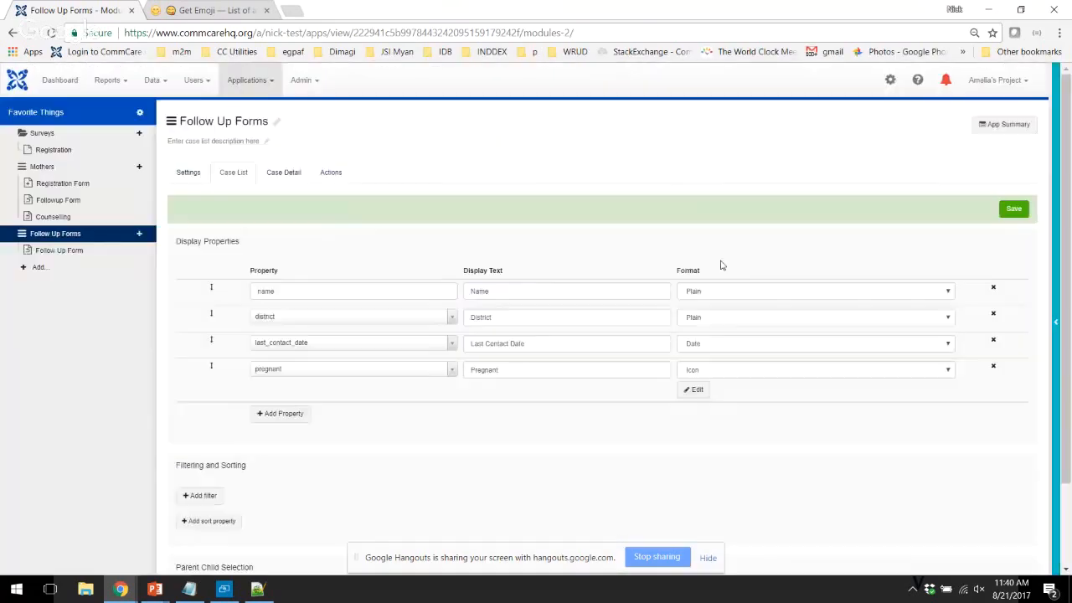
Save the Follow Up Forms case list with pregnant displayed as an icon
click(1024, 209)
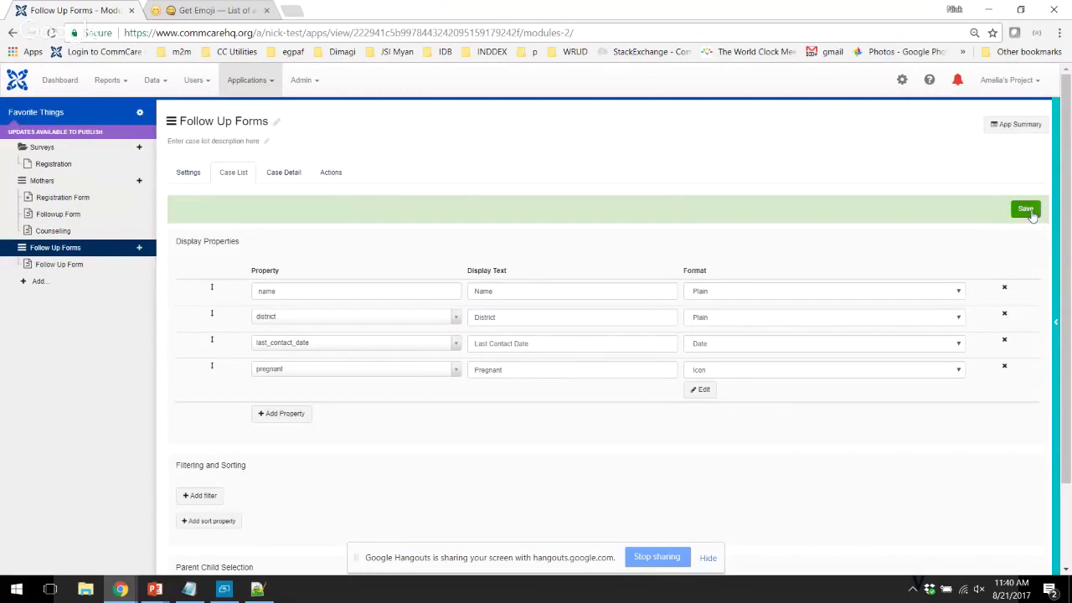
click(1029, 209)
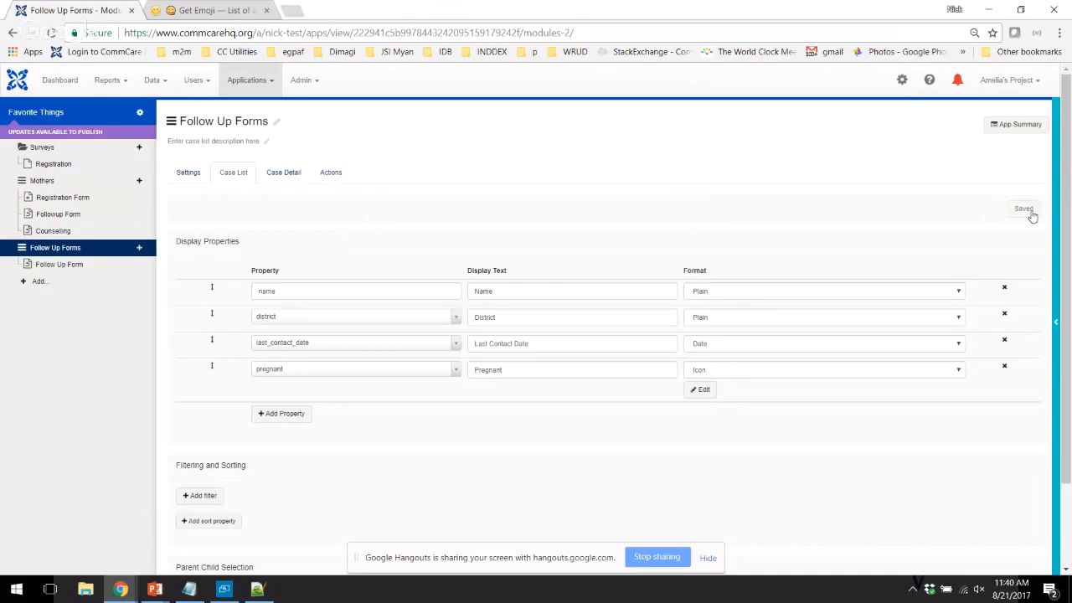
mouse_move(1011, 219)
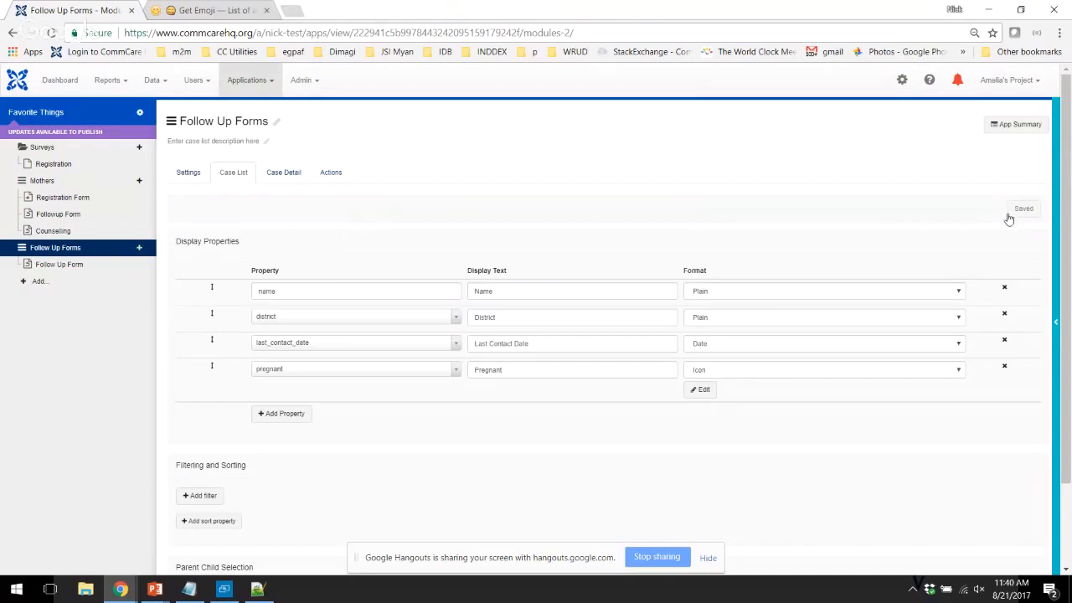
mouse_move(662, 270)
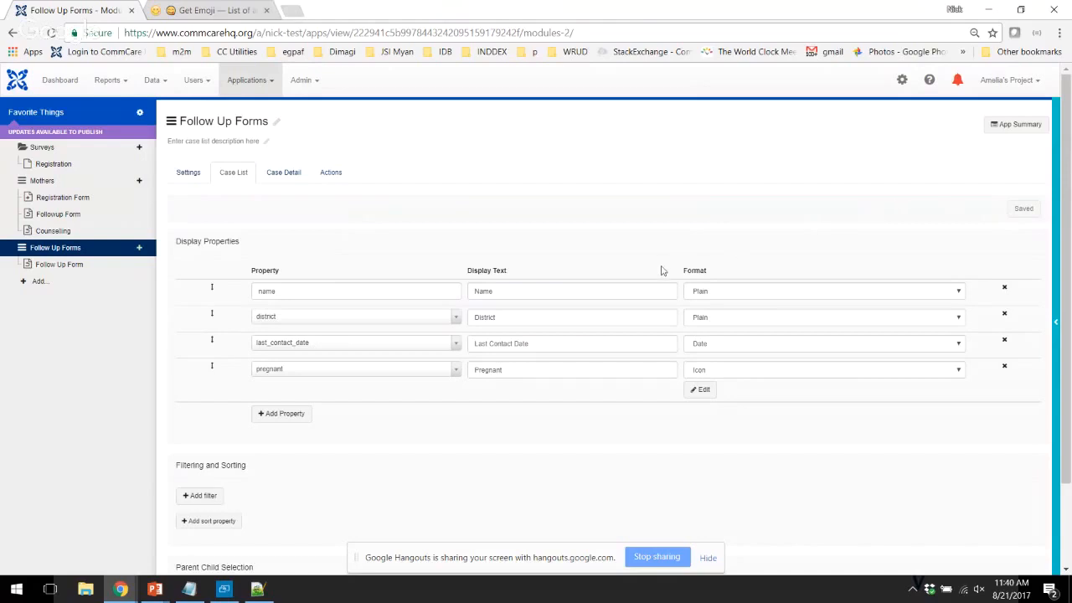
mouse_move(353, 235)
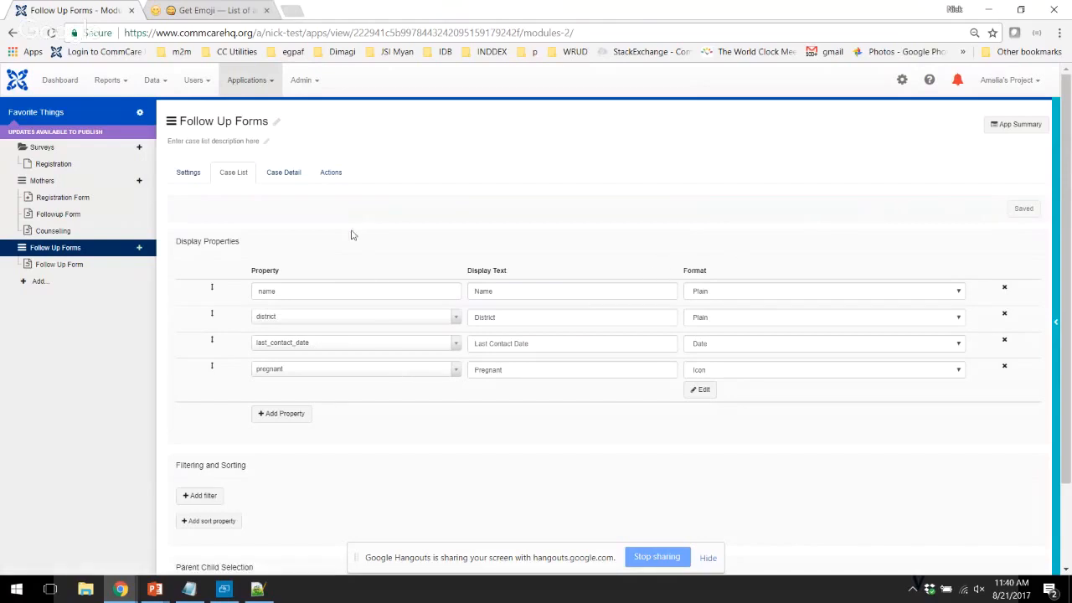
mouse_move(337, 237)
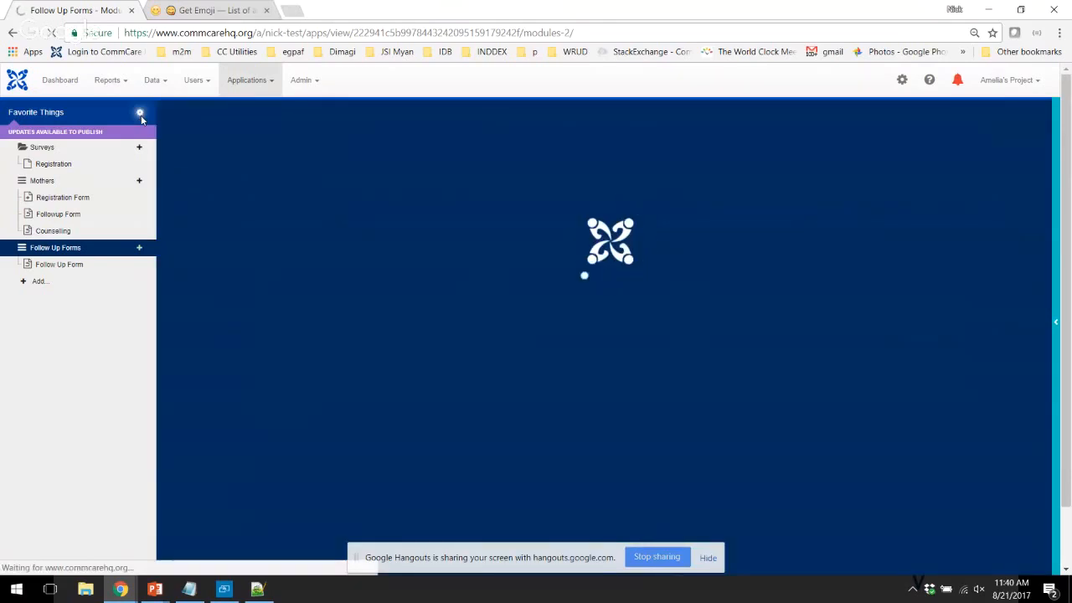
Show the Favorite Things app's Mobile Experience add-ons, including Icons in Case List, and save
click(140, 112)
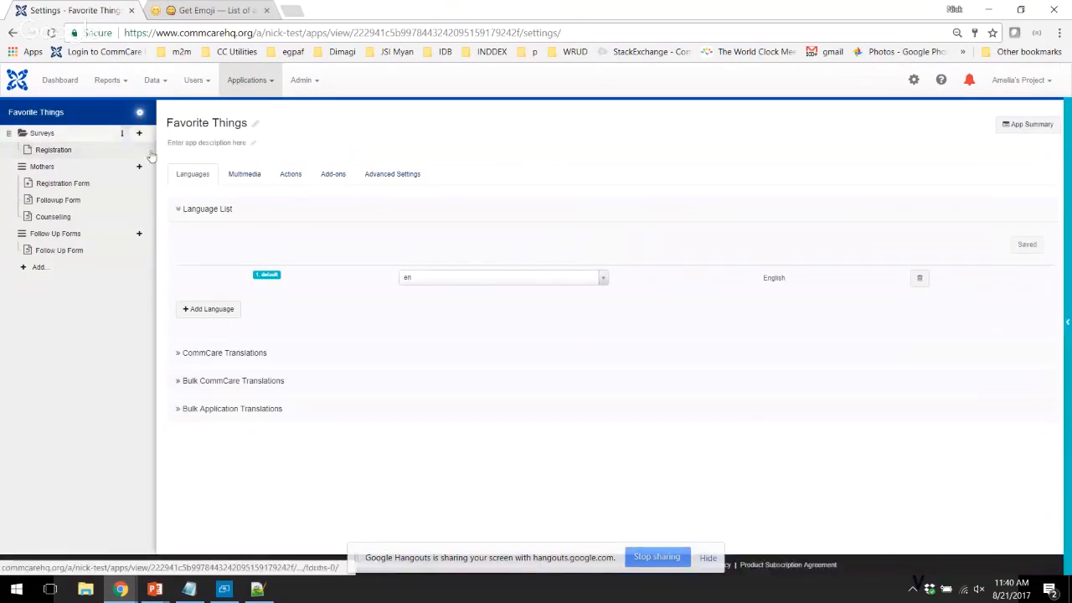
click(333, 173)
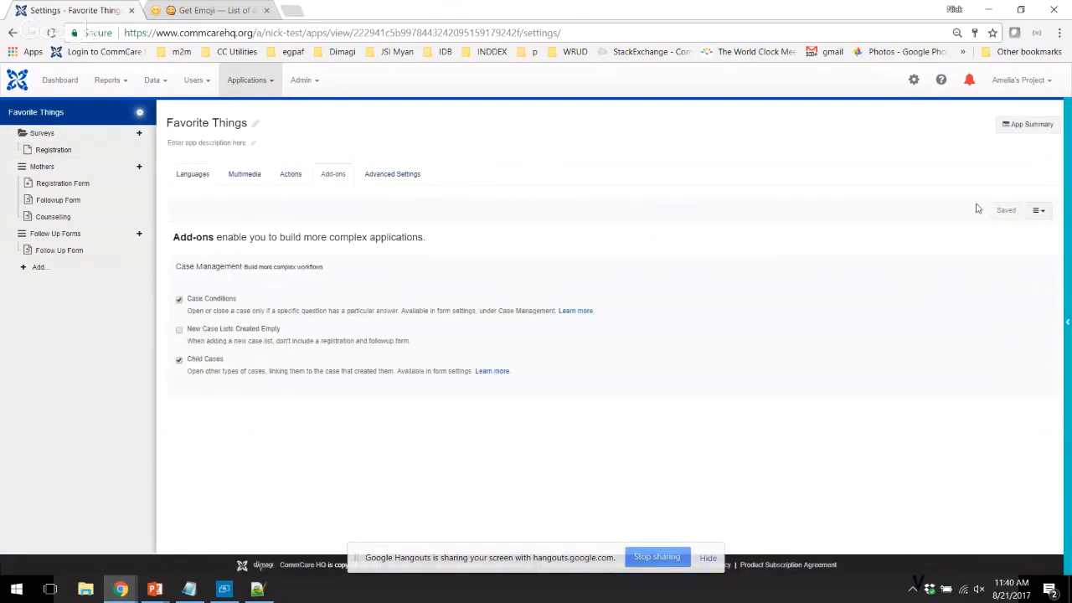
click(1035, 210)
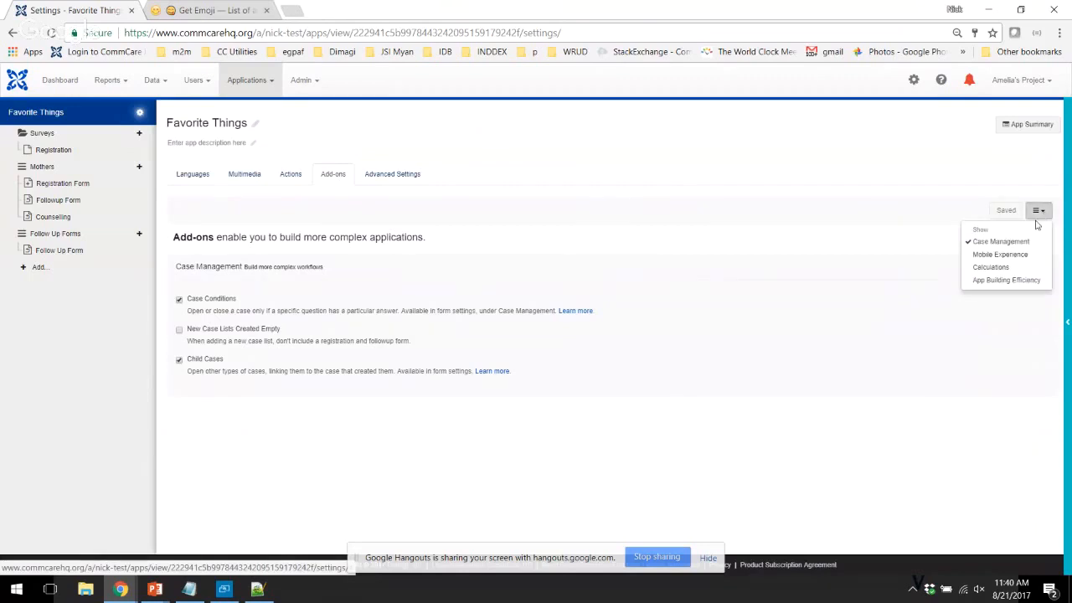
mouse_move(992, 260)
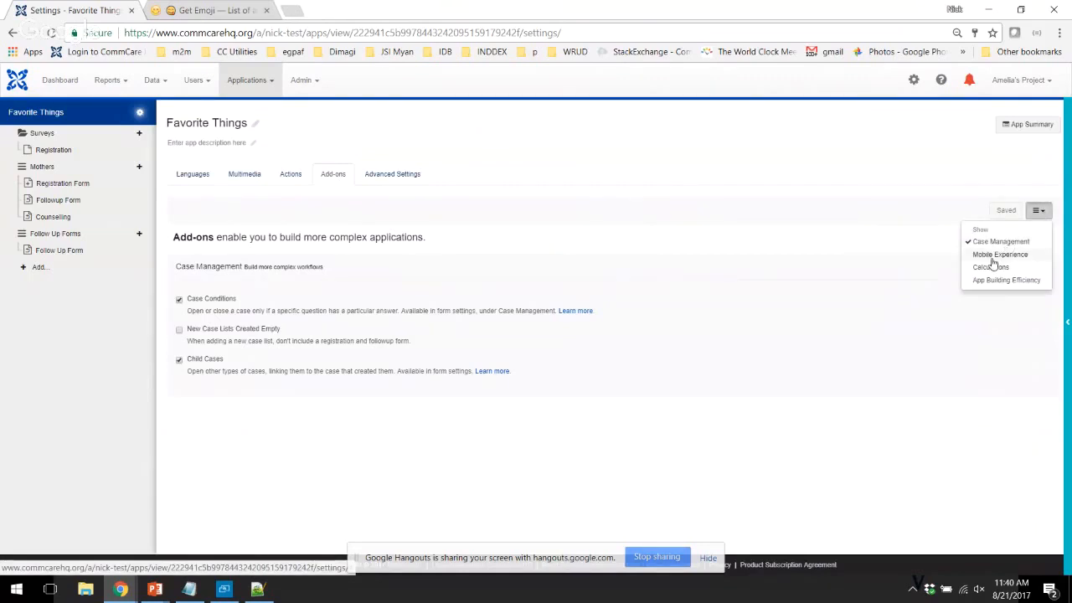
click(1003, 254)
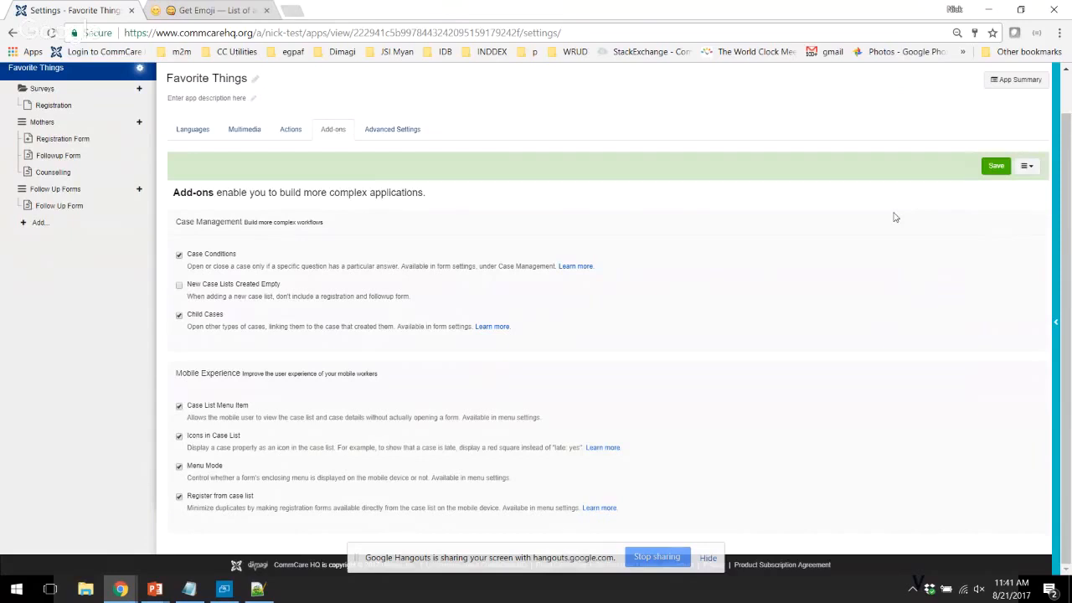
mouse_move(996, 165)
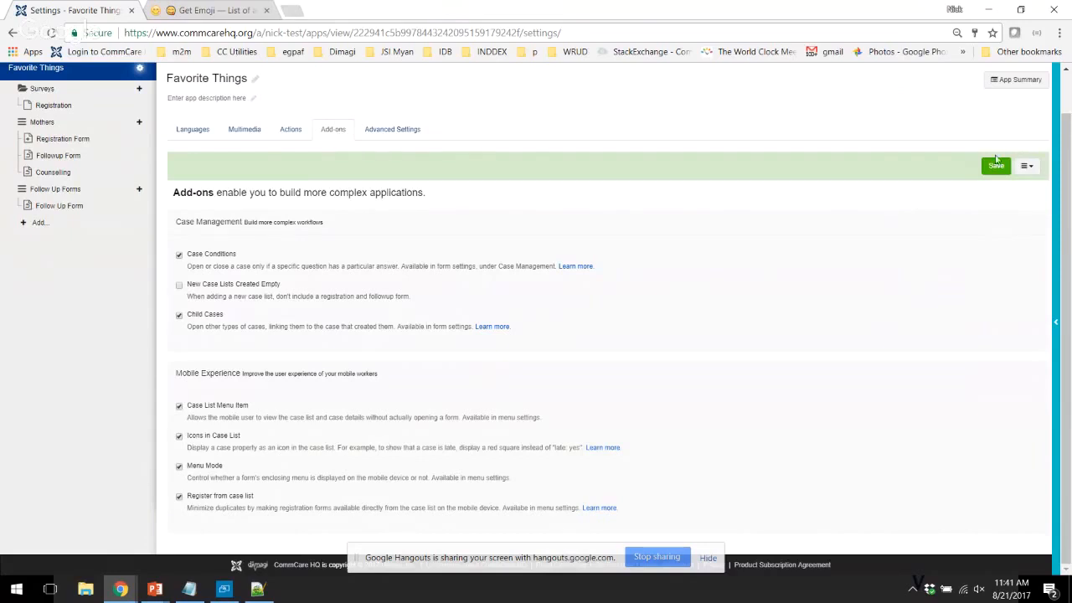
click(994, 165)
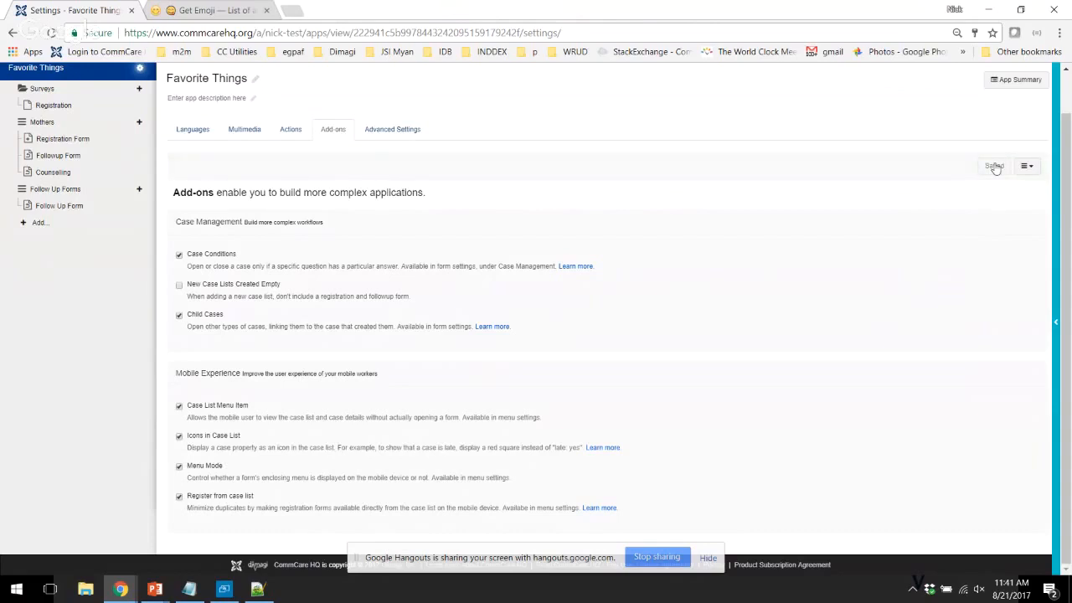
key(alt+tab)
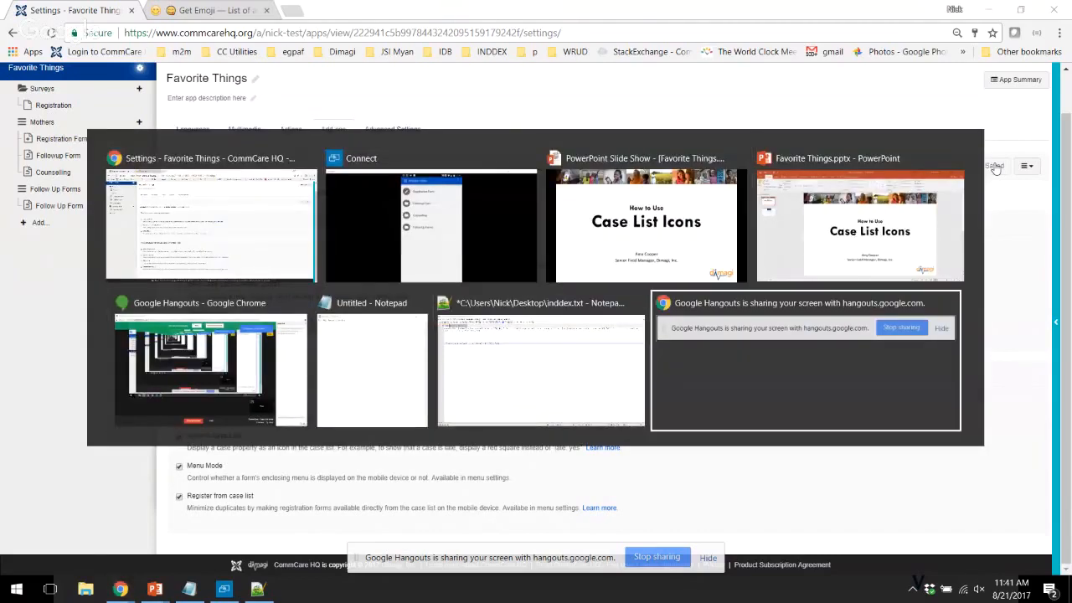
Review the green and grey pregnancy icons in the phone's Follow Up Forms case list
click(429, 227)
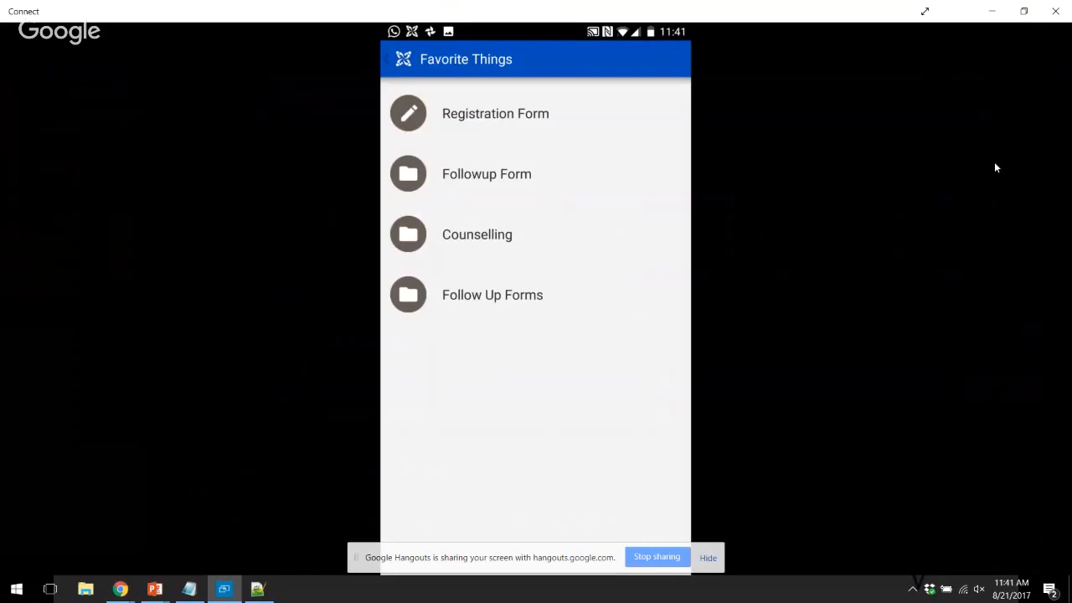
click(493, 295)
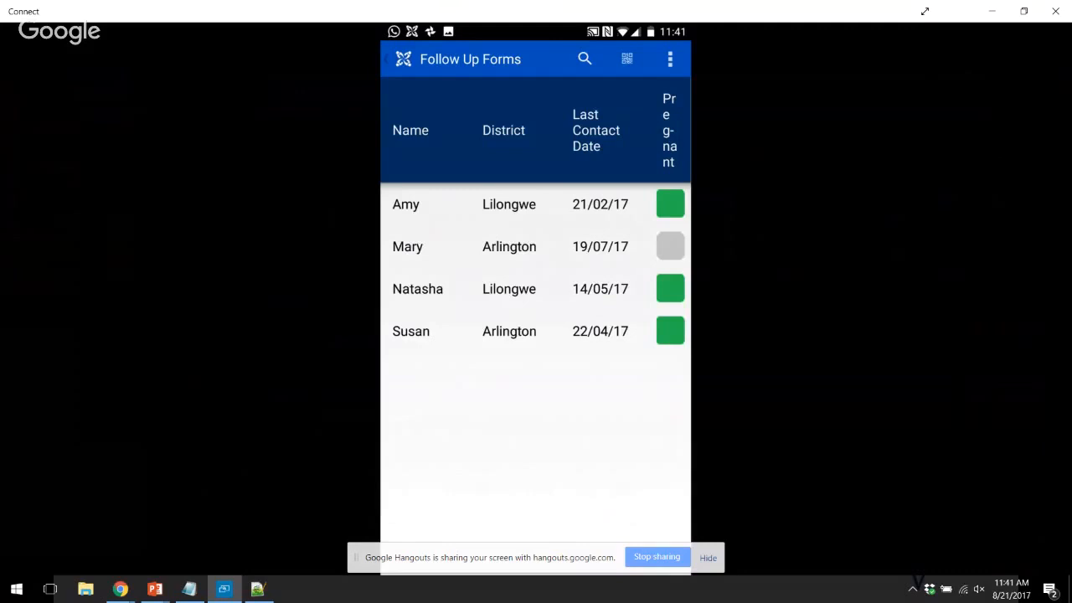
key(alt+tab)
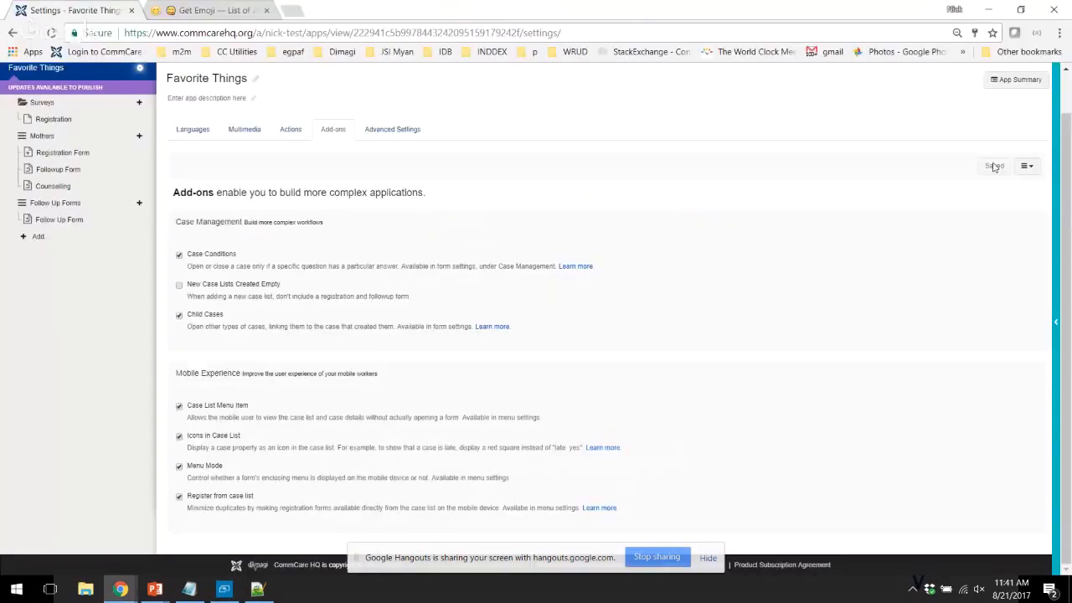
Change the last_contact_date format to Calculate in the Follow Up Forms case list
click(58, 219)
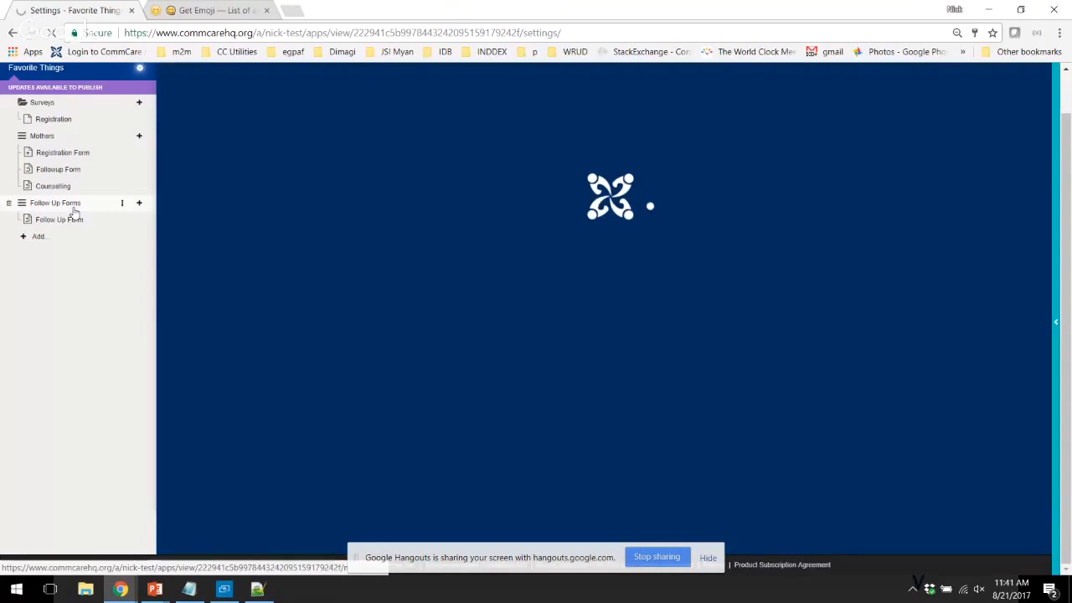
click(54, 203)
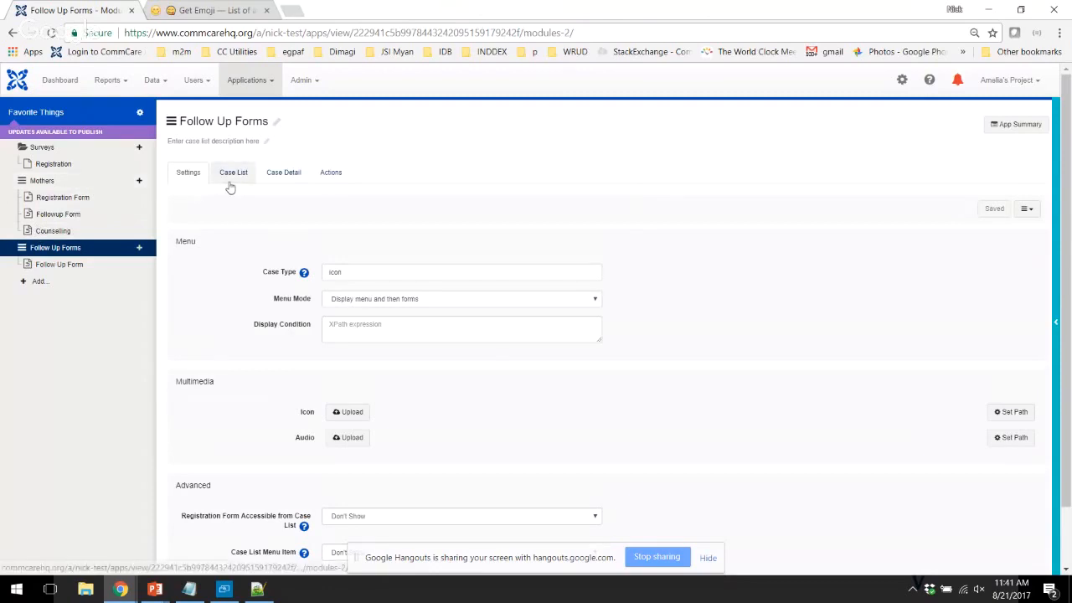
click(233, 172)
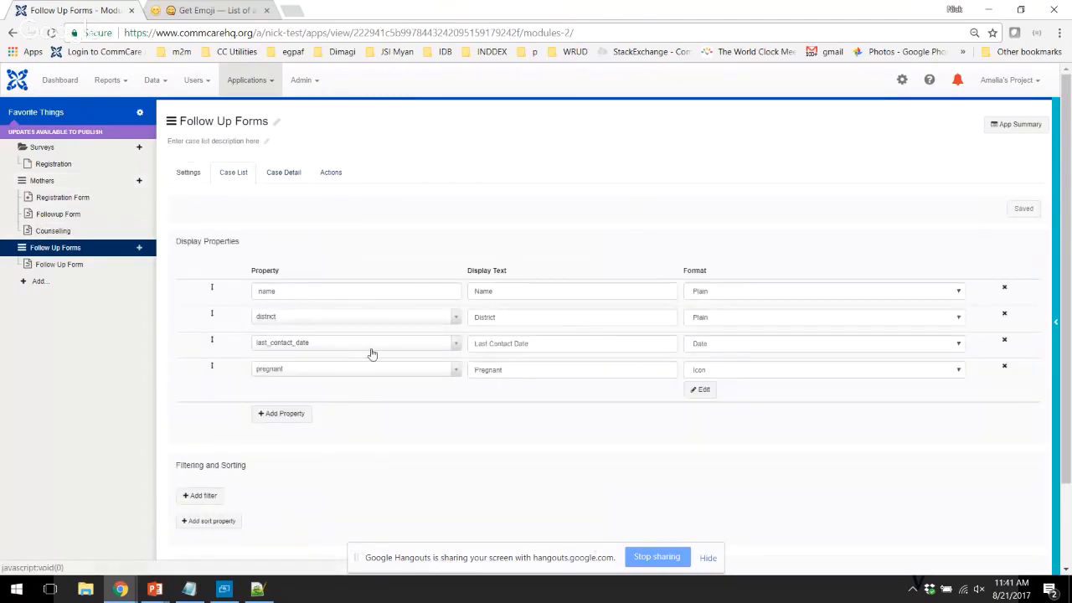
click(823, 343)
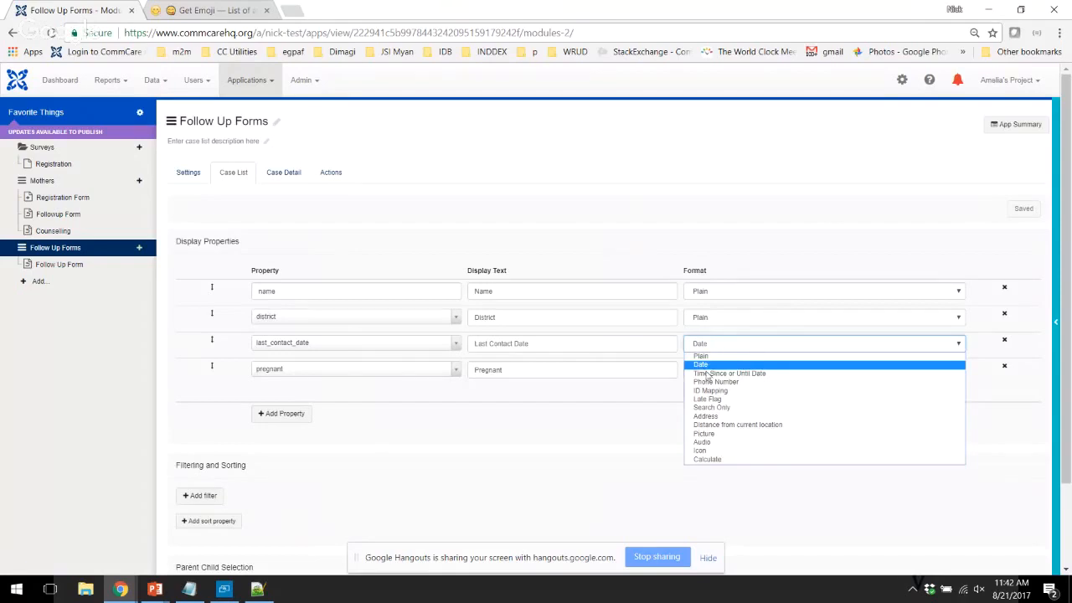
click(706, 459)
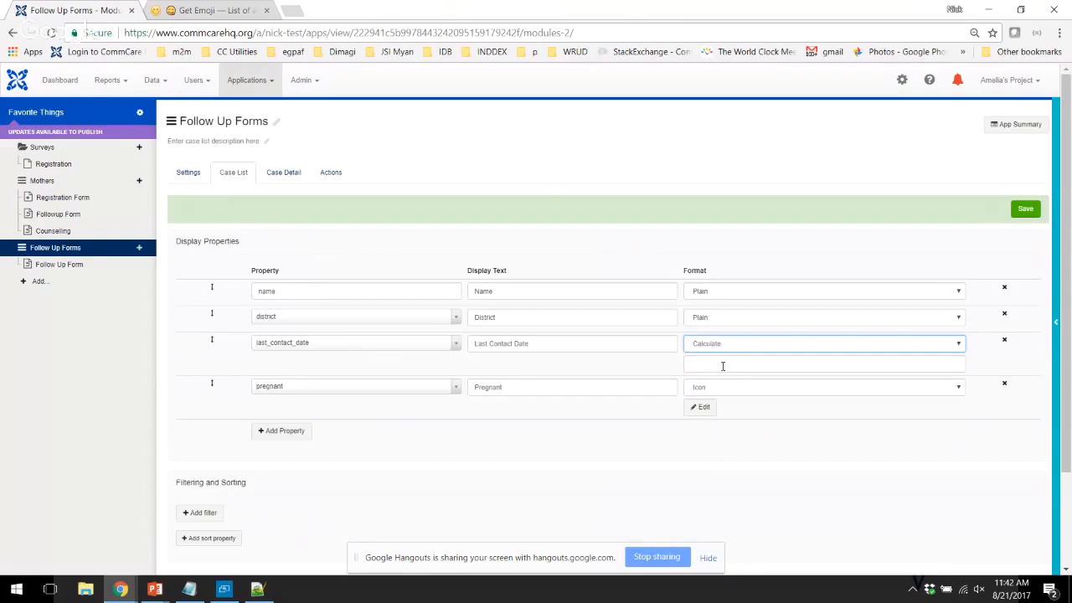
Enter the calculation if(today()-last_contact_date>90, '', '') for last contact date
click(823, 365)
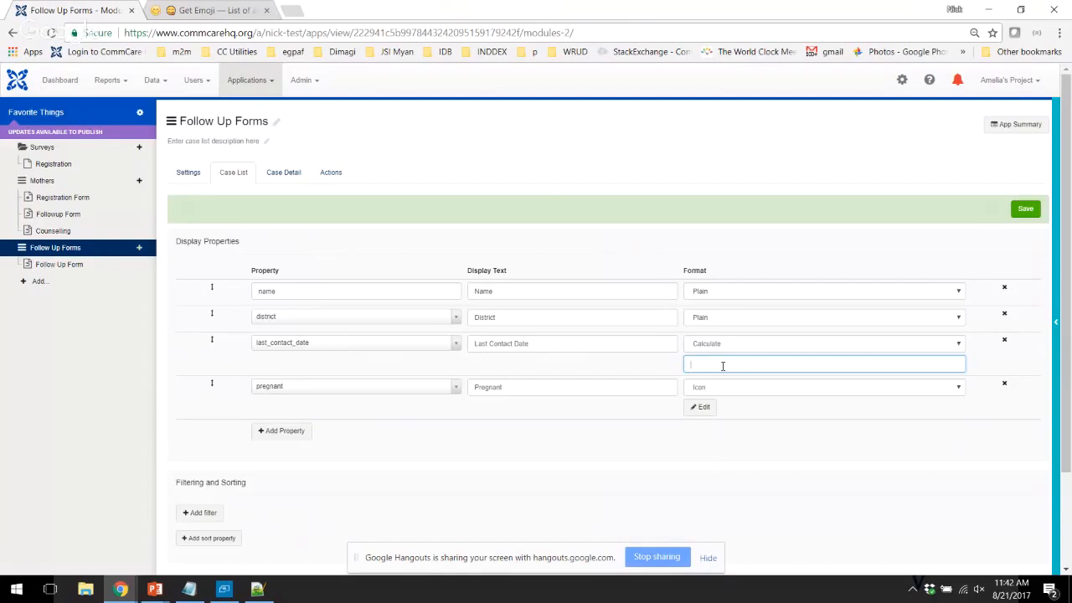
text(if(las)
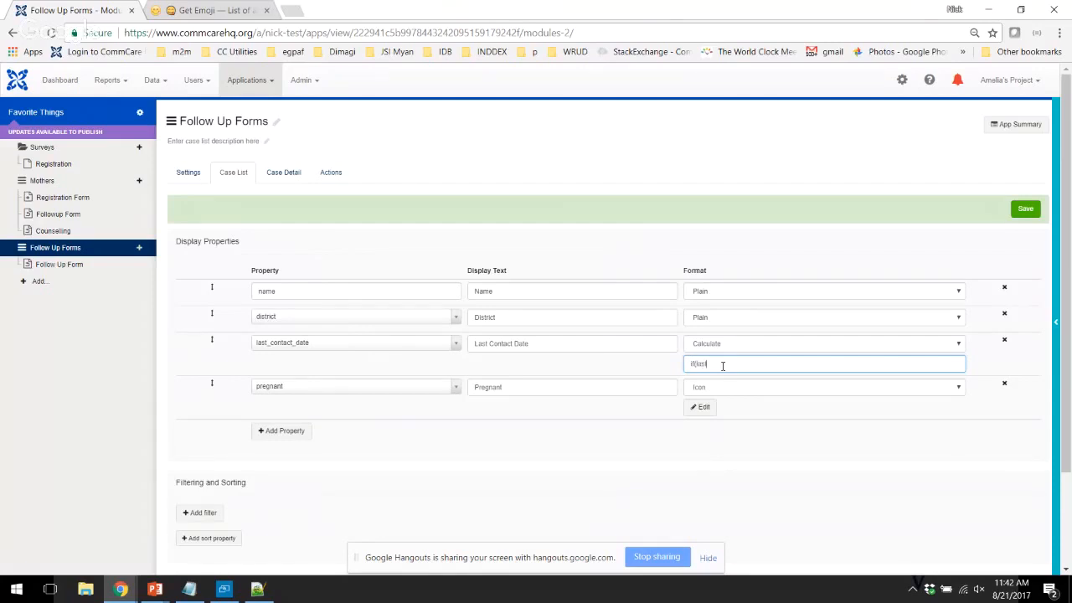
text(today()-)
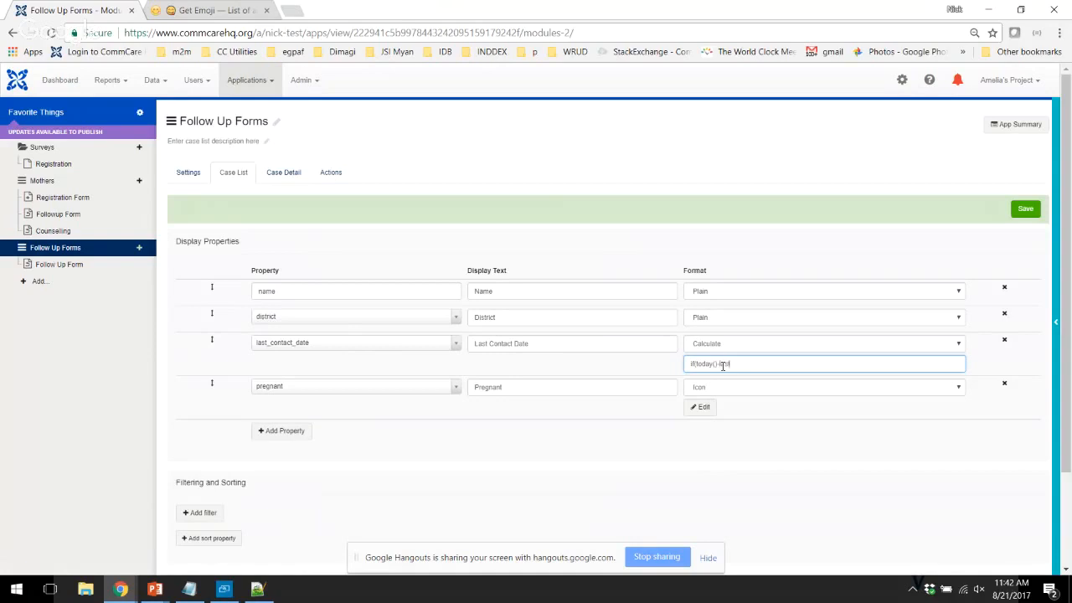
text(last_contact_date)
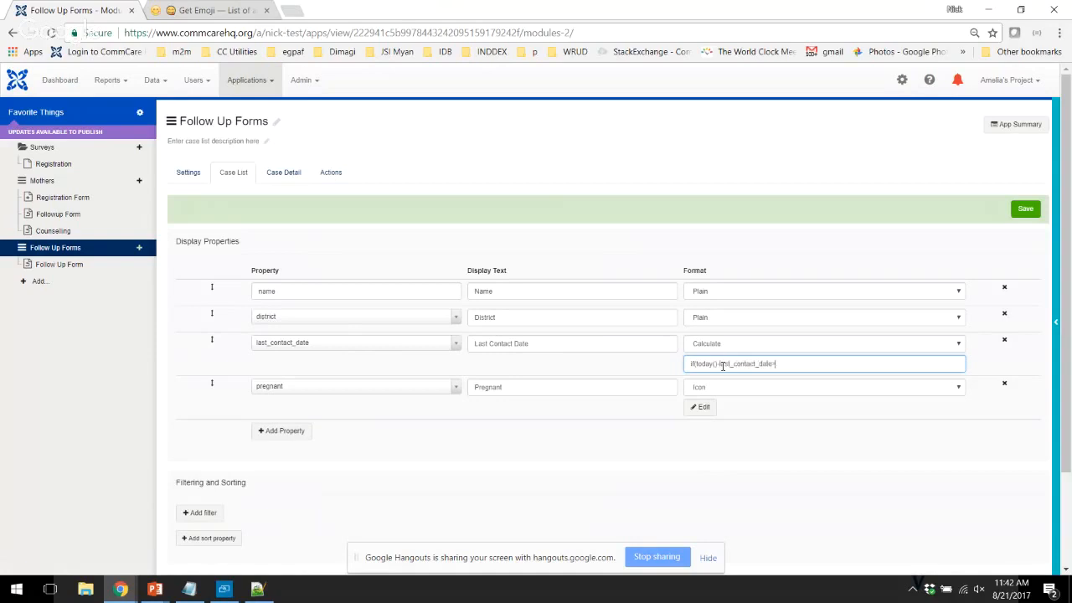
text(>90, "", ")
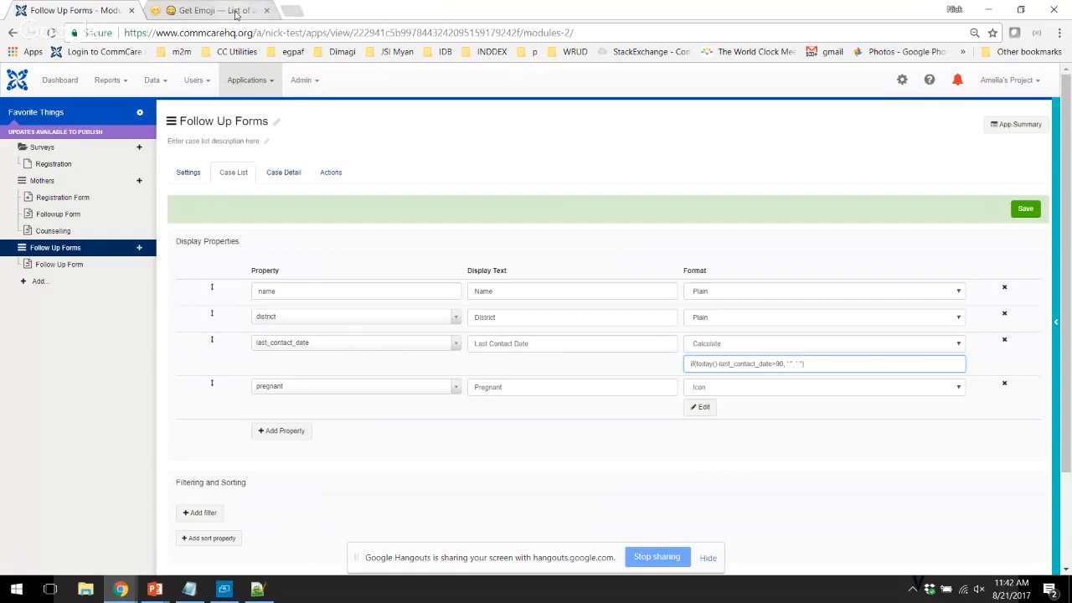
click(205, 11)
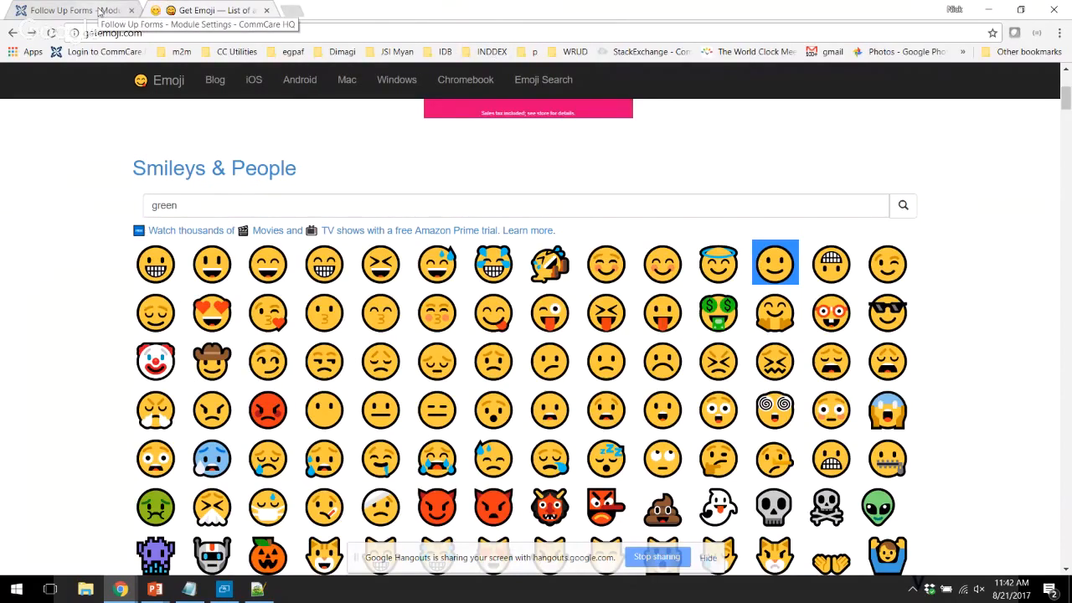
Paste a smiling face and a frowning face emoji into the calculation's two quoted outcomes
click(75, 10)
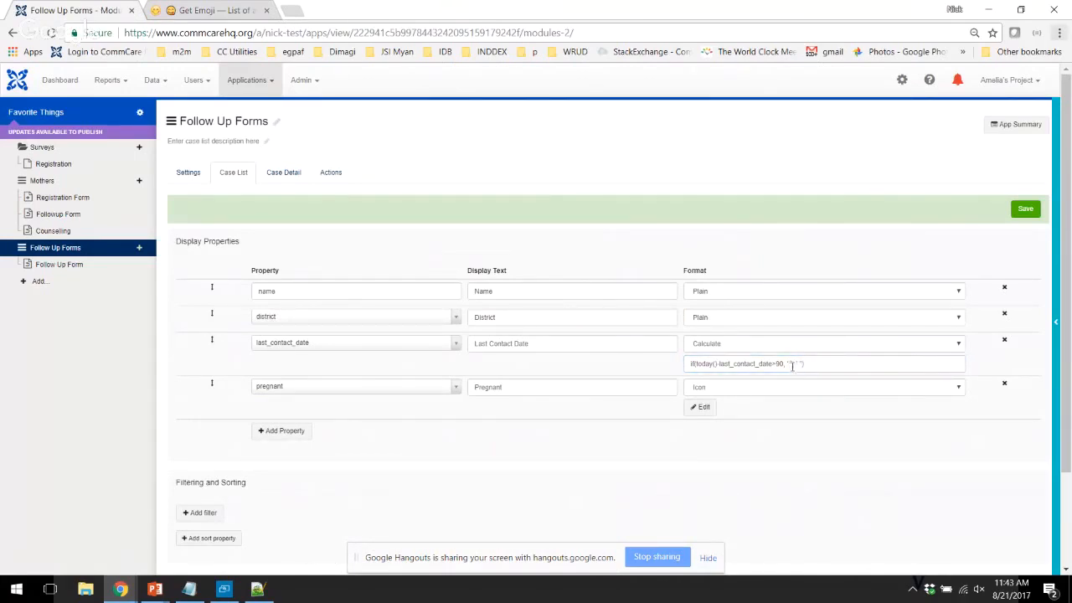
click(793, 364)
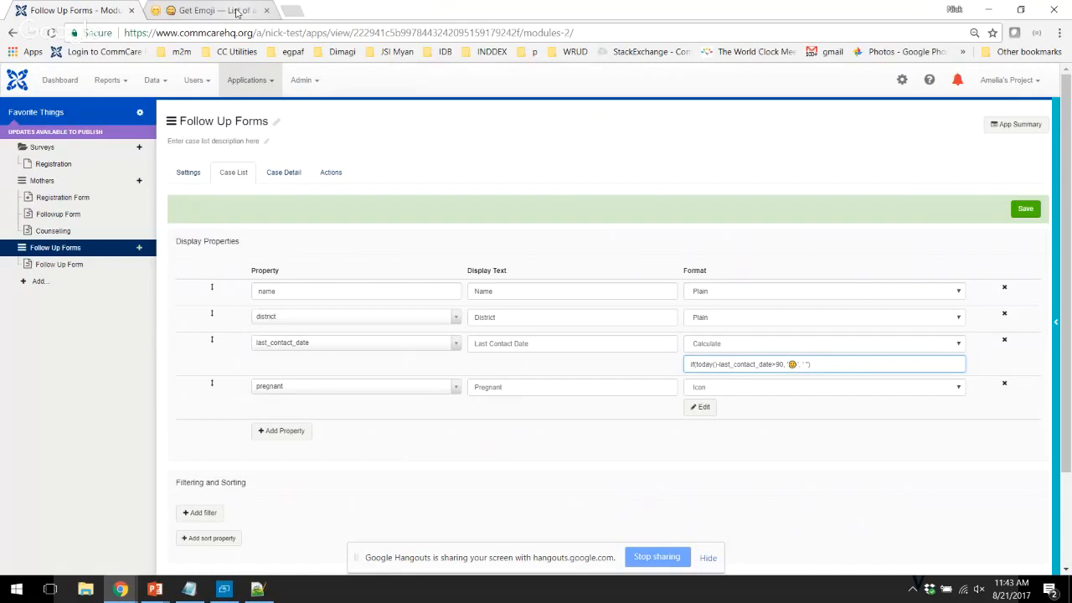
click(209, 10)
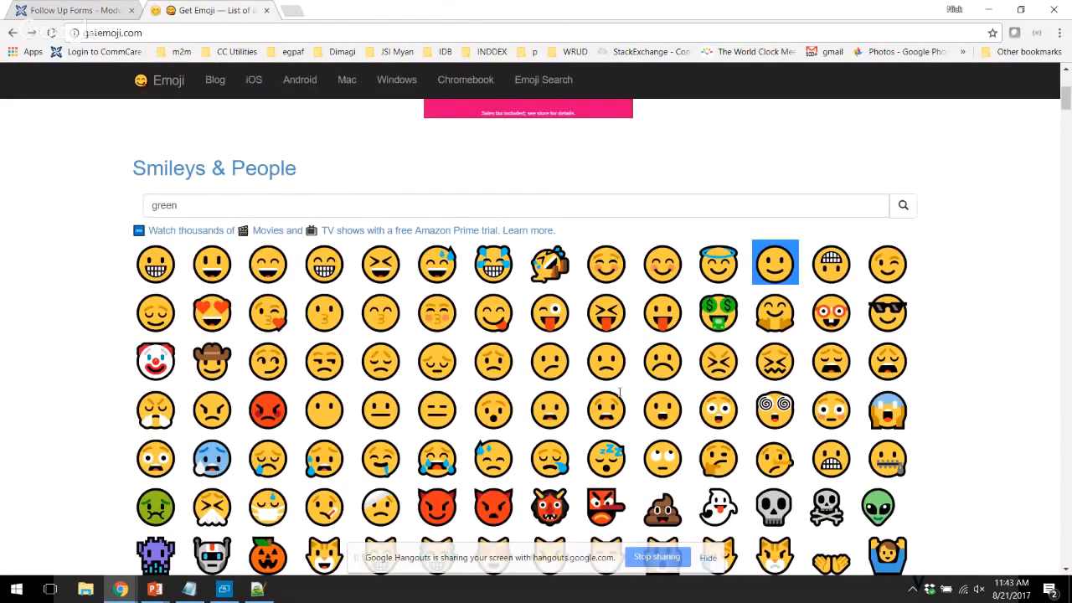
click(663, 361)
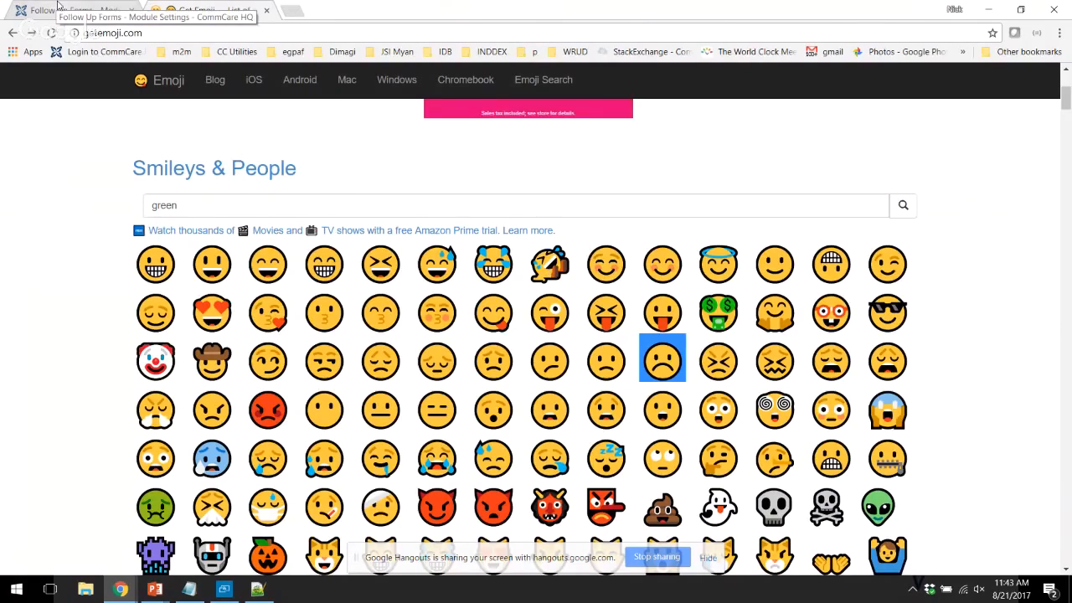
click(76, 13)
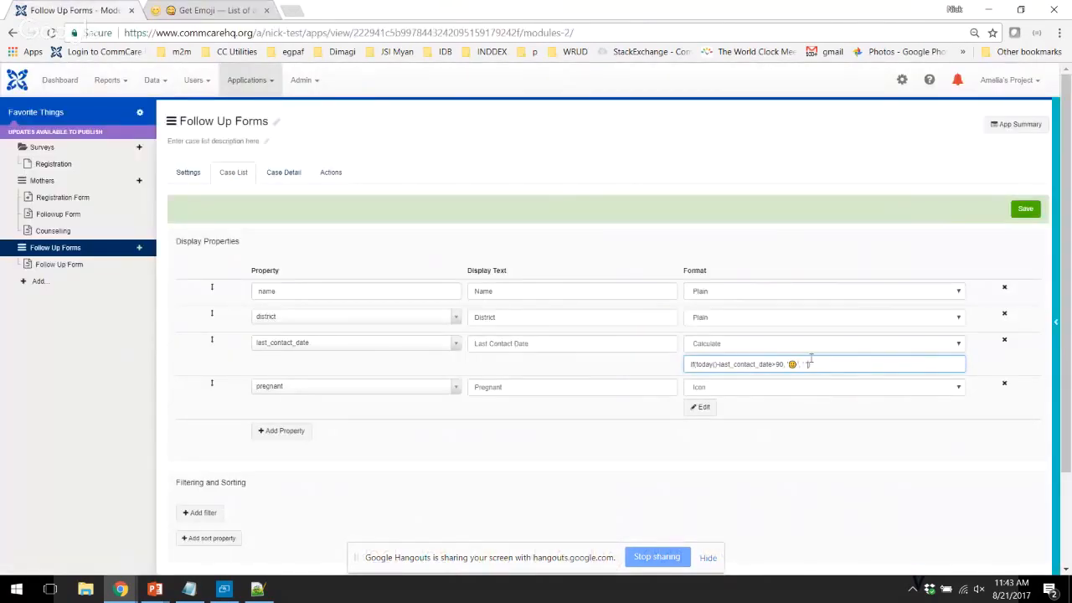
text(😀)
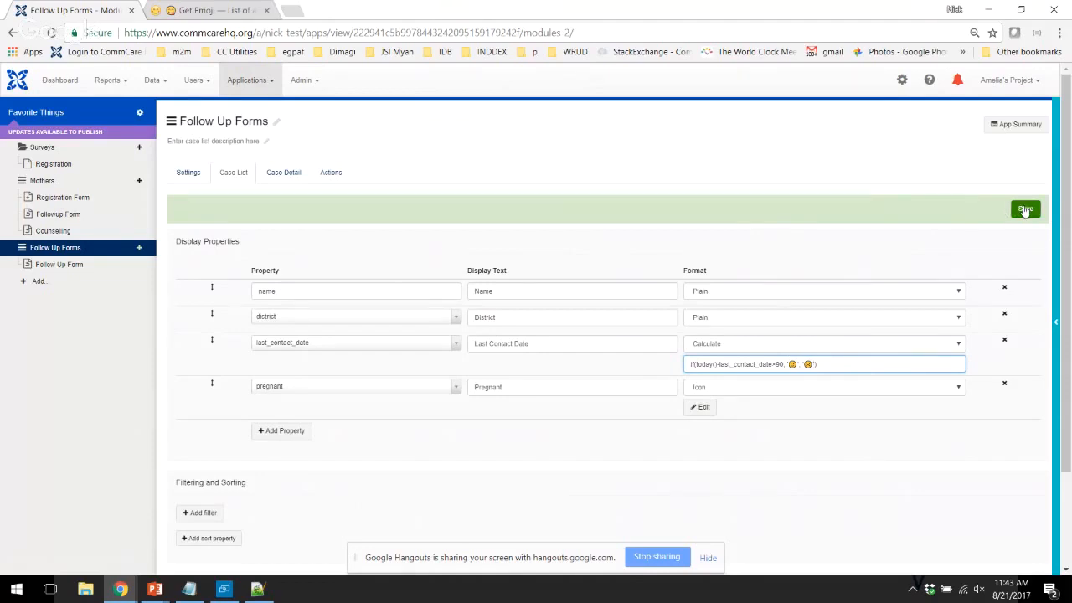
Save the Follow Up Forms case list with the emoji last contact calculation and open app settings
click(1025, 209)
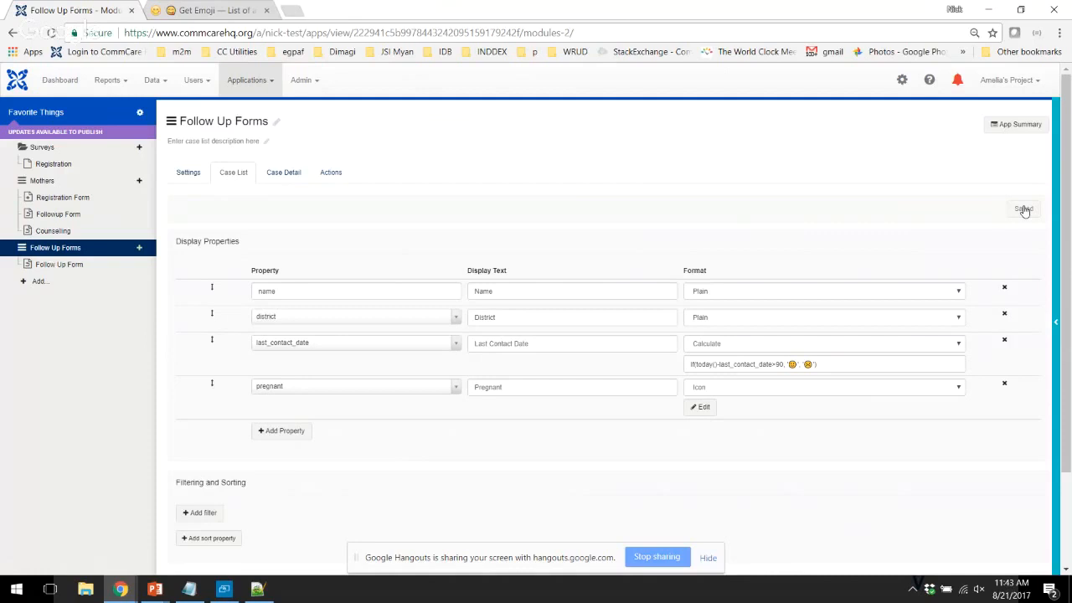
click(1022, 209)
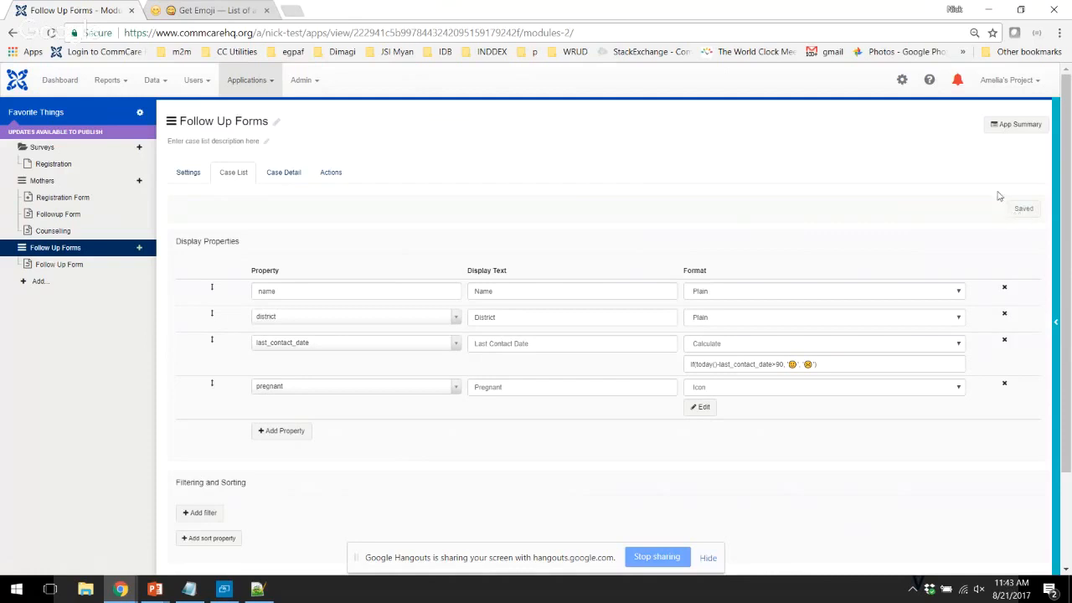
mouse_move(293, 105)
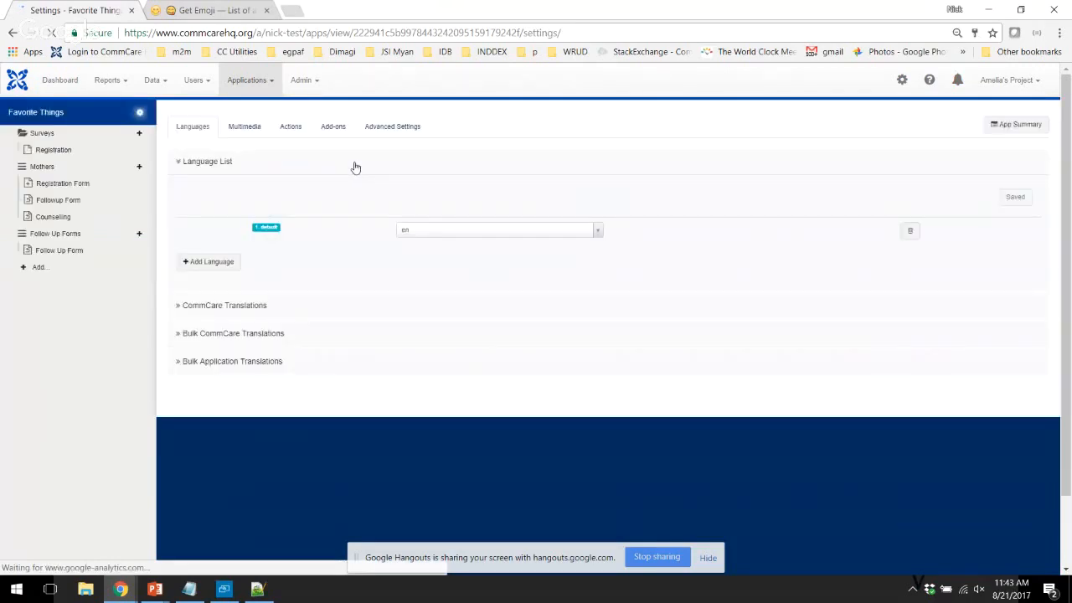
Check the Add-ons list for Icons in Case List and Custom Calculations in Case List
click(333, 127)
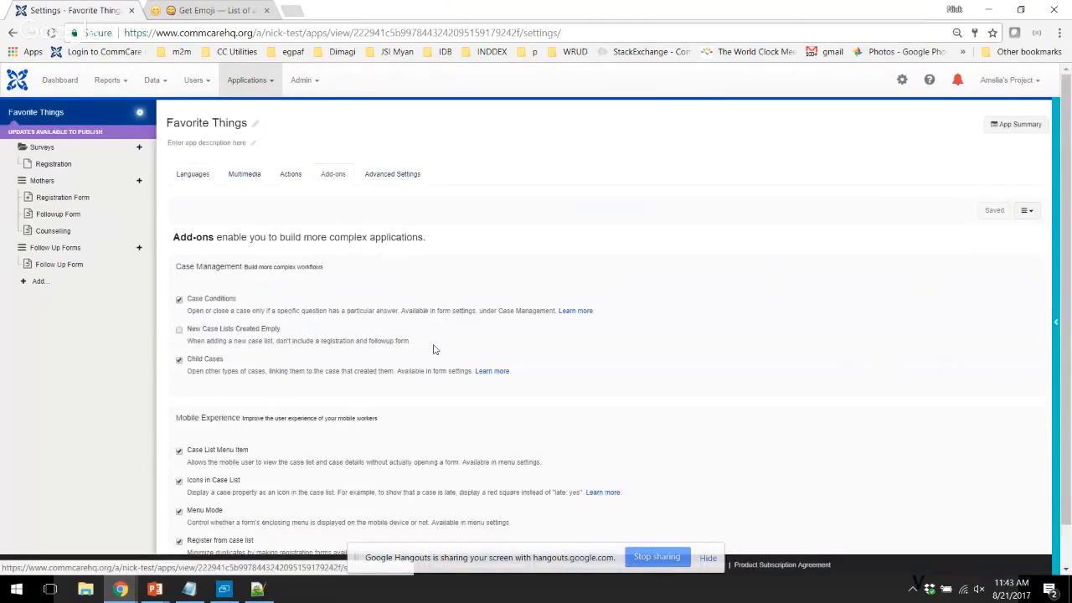
scroll(down, 3)
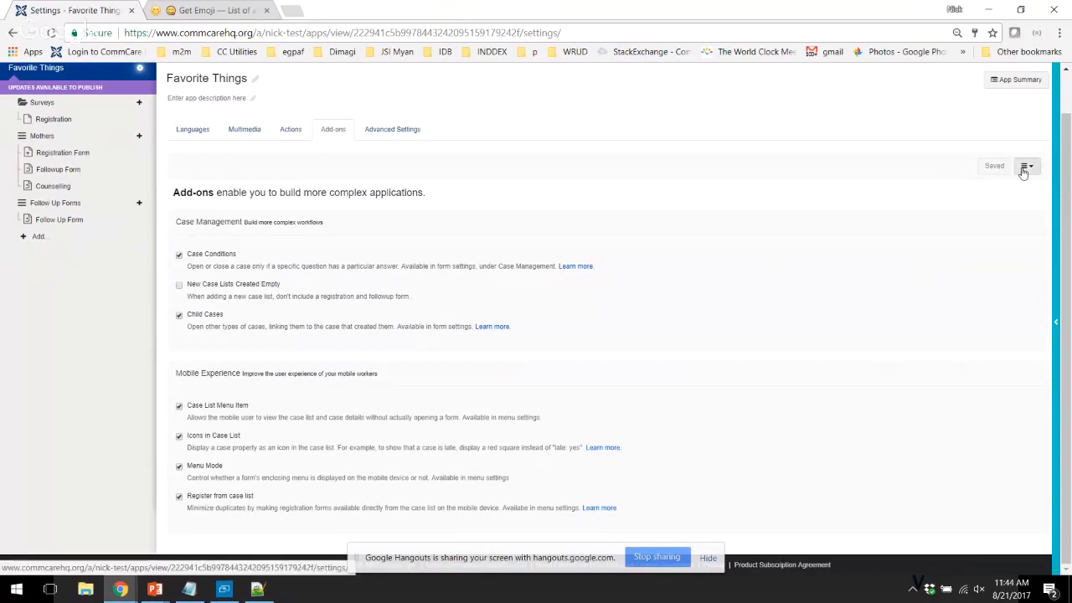
click(1022, 165)
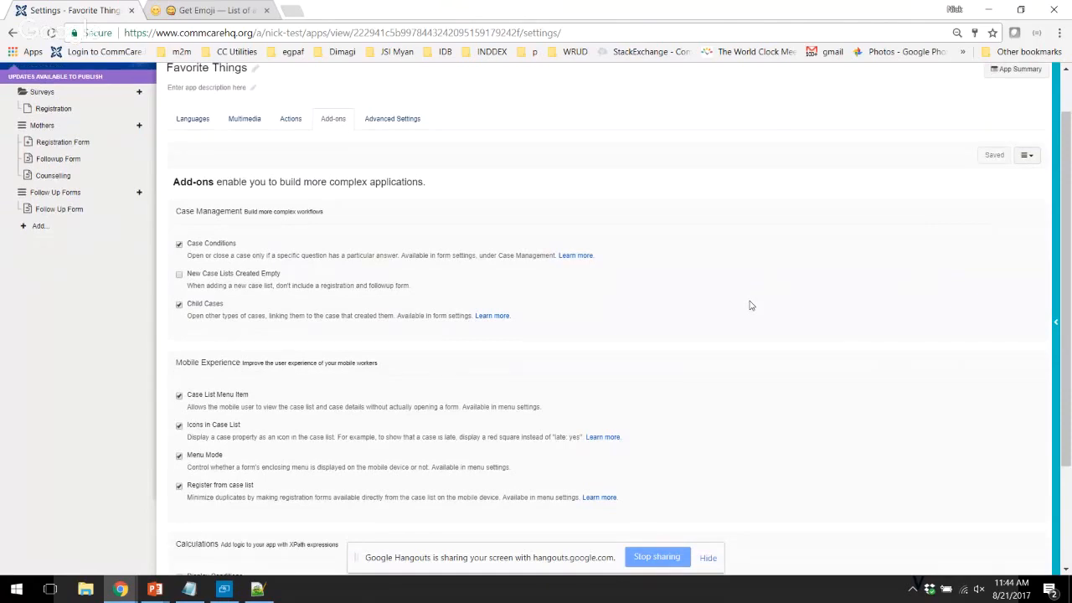
scroll(down, 3)
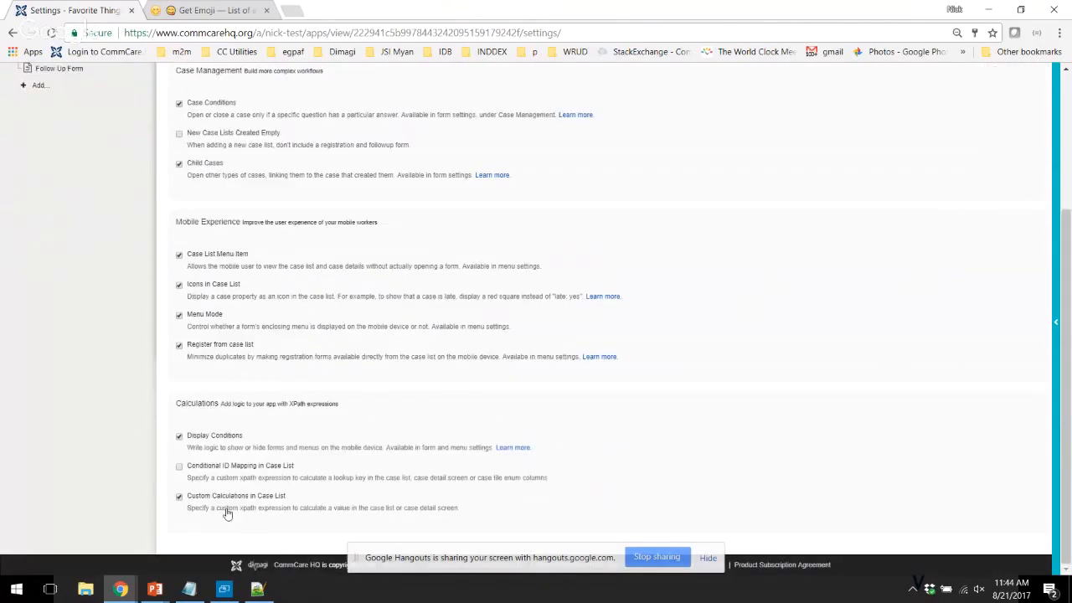
mouse_move(303, 507)
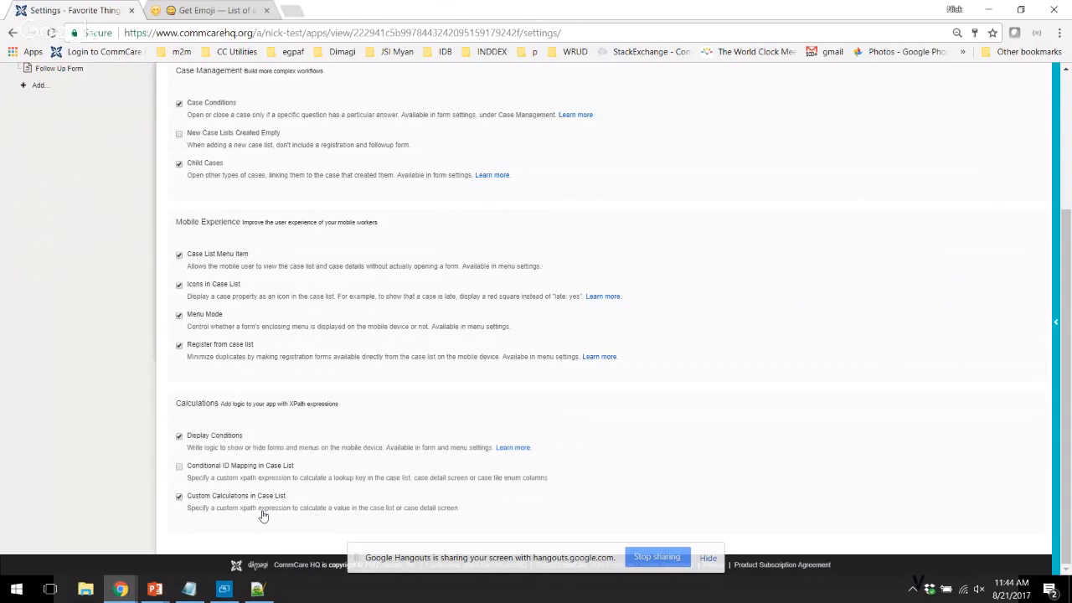
mouse_move(782, 476)
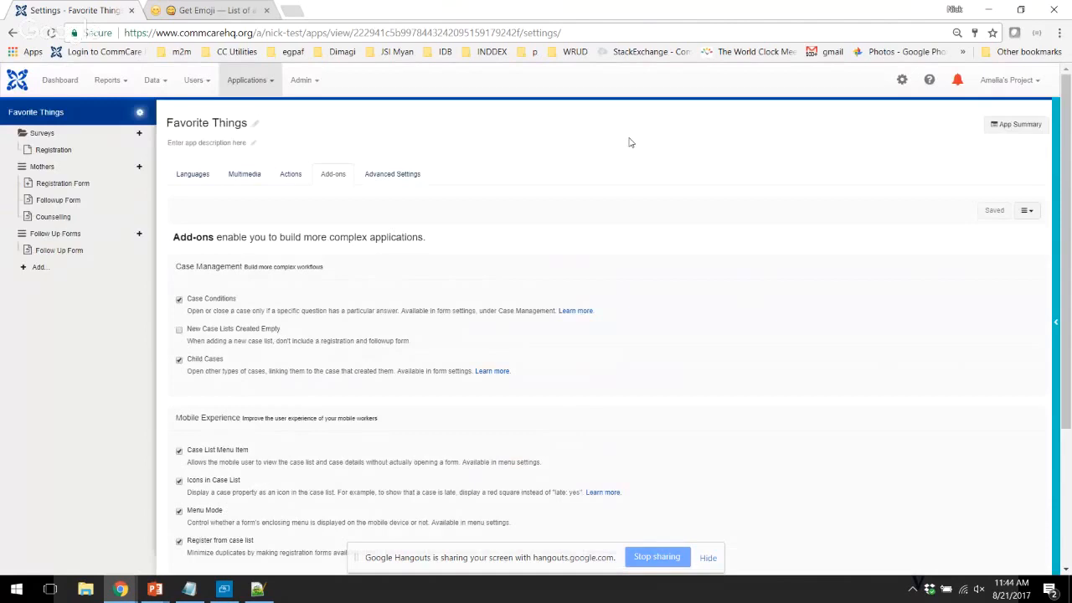
mouse_move(351, 242)
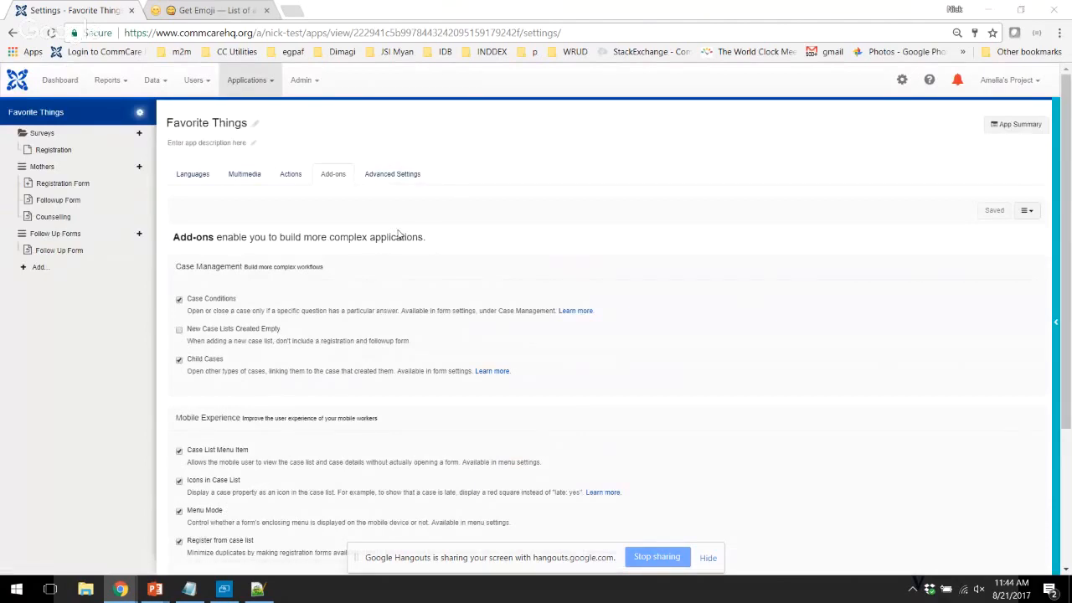
key(alt+tab)
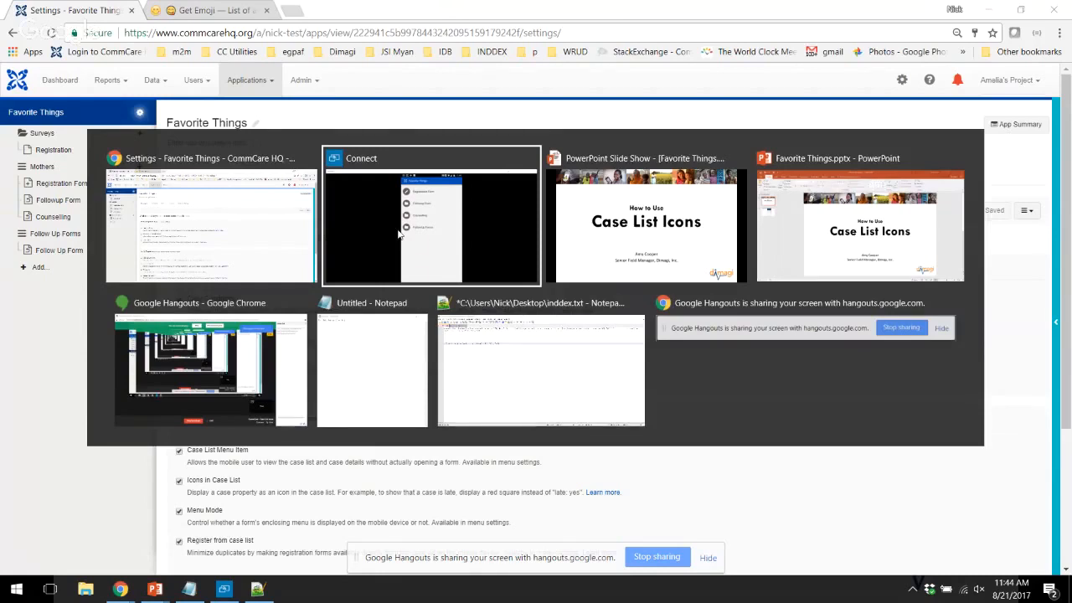
On the mirrored phone, open Follow Up Forms to see emoji faces and pregnancy squares
click(430, 216)
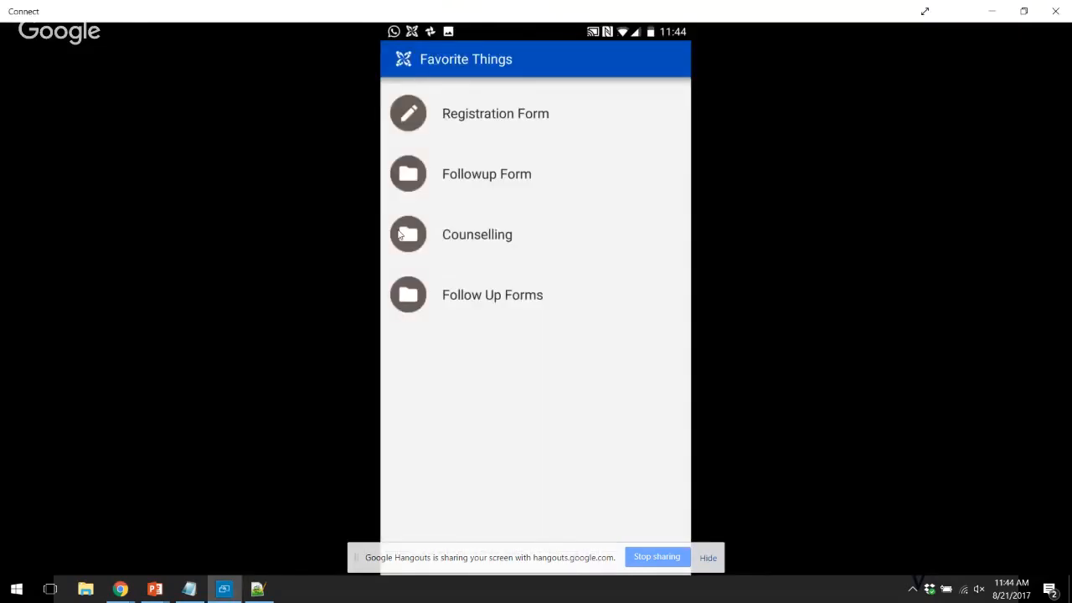
click(491, 295)
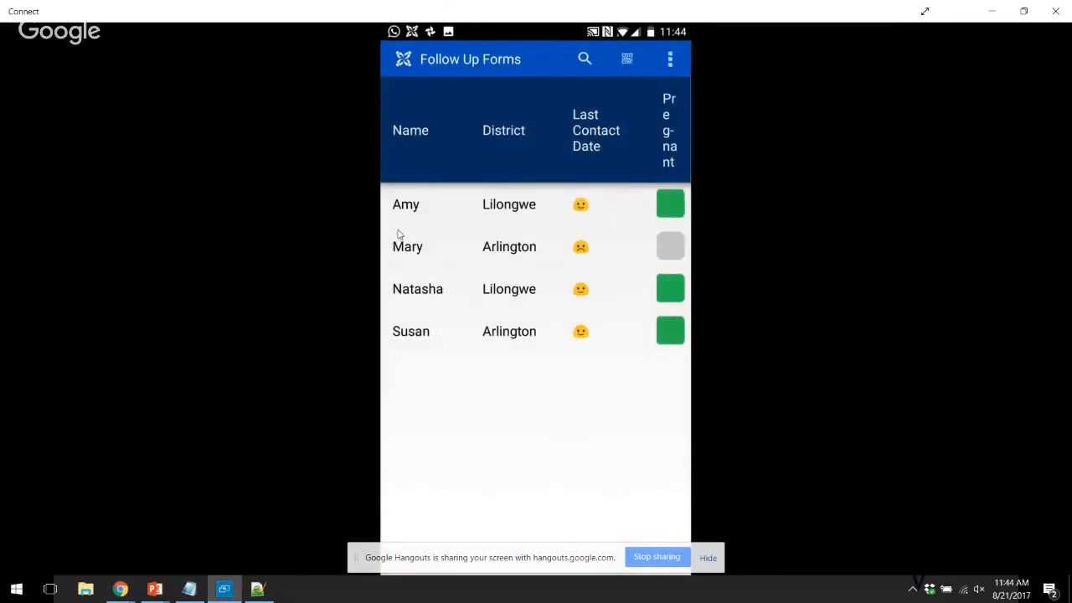